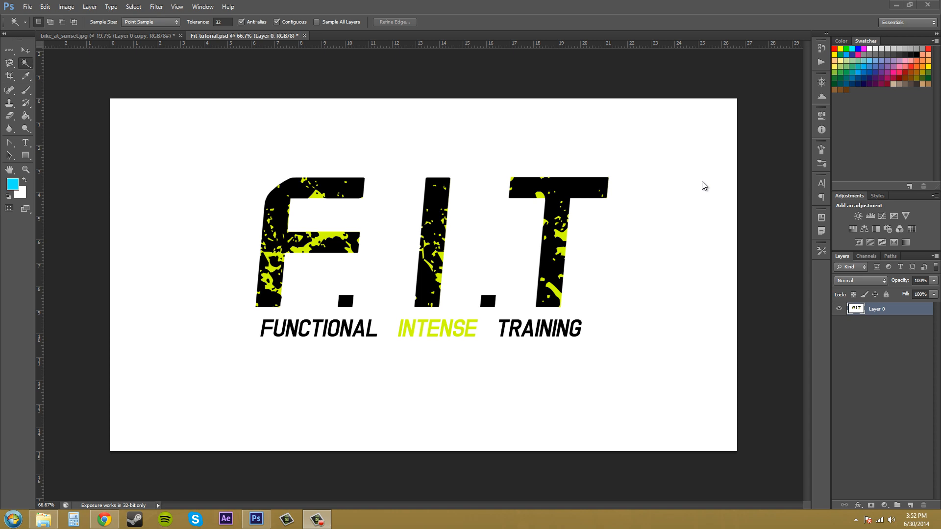
pyautogui.moveTo(698, 180)
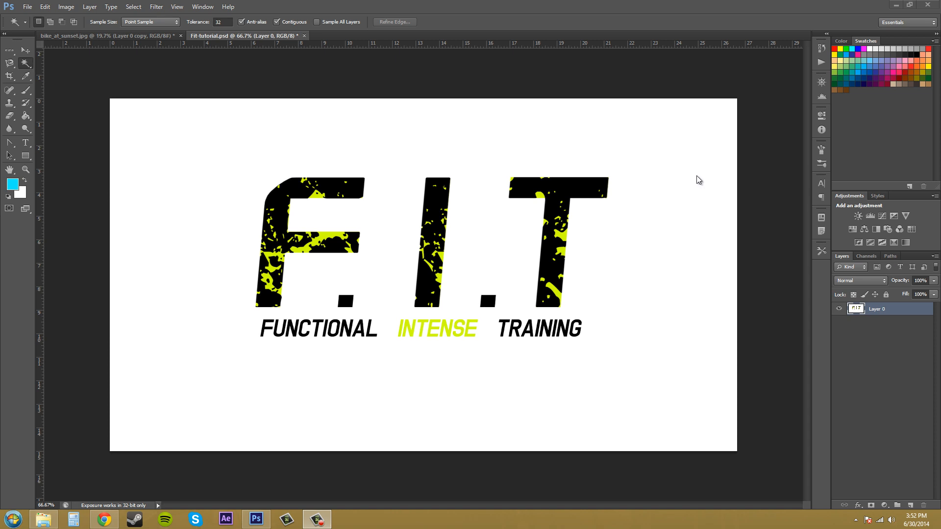
pyautogui.moveTo(483, 110)
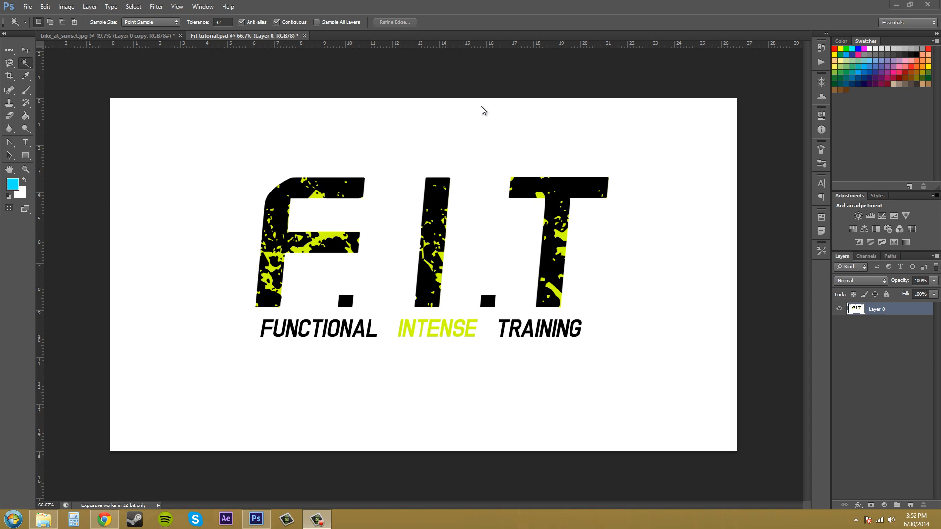
pyautogui.moveTo(26, 65)
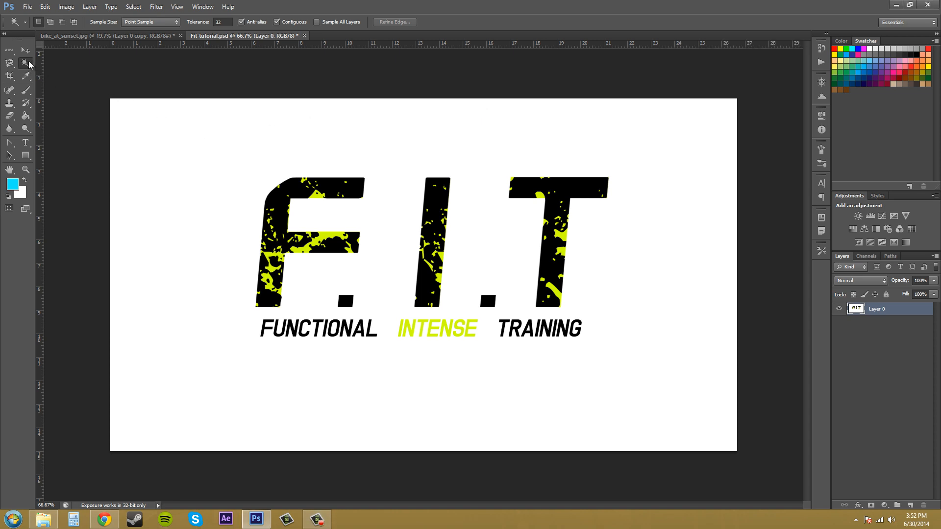
# Choose the Magic Wand and select the white background around the F.I.T logo
pyautogui.rightClick(28, 65)
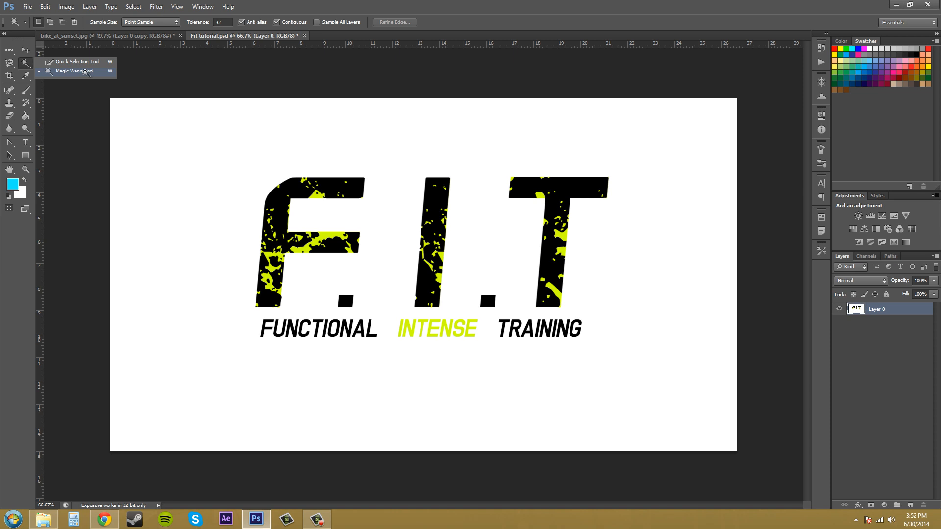
pyautogui.click(73, 71)
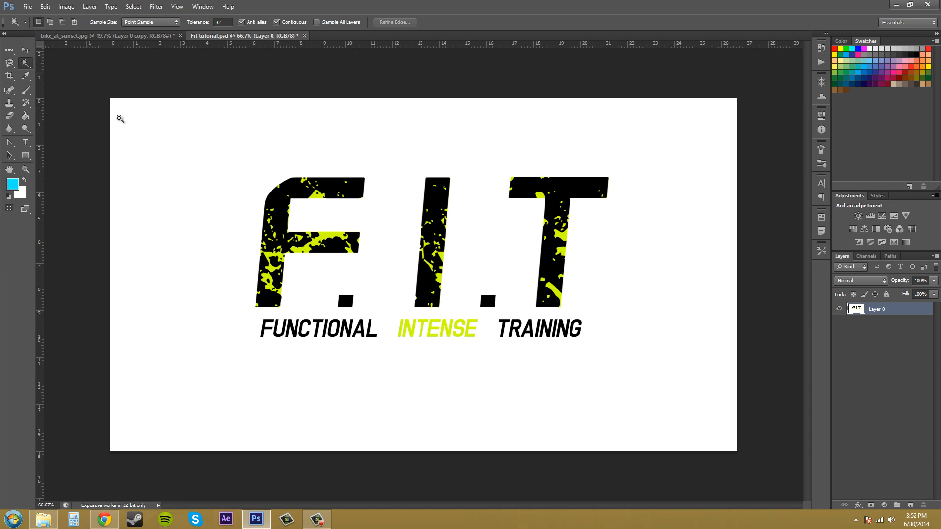
pyautogui.moveTo(191, 148)
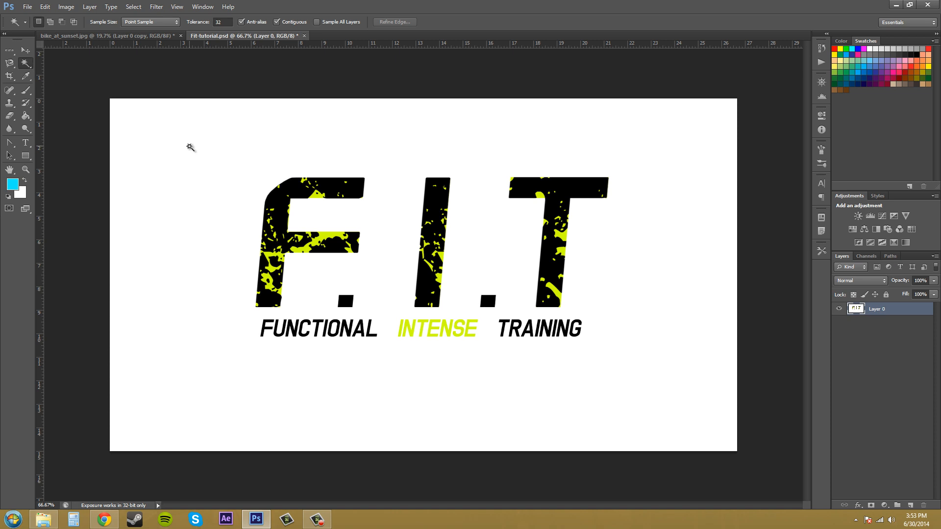
pyautogui.moveTo(240, 169)
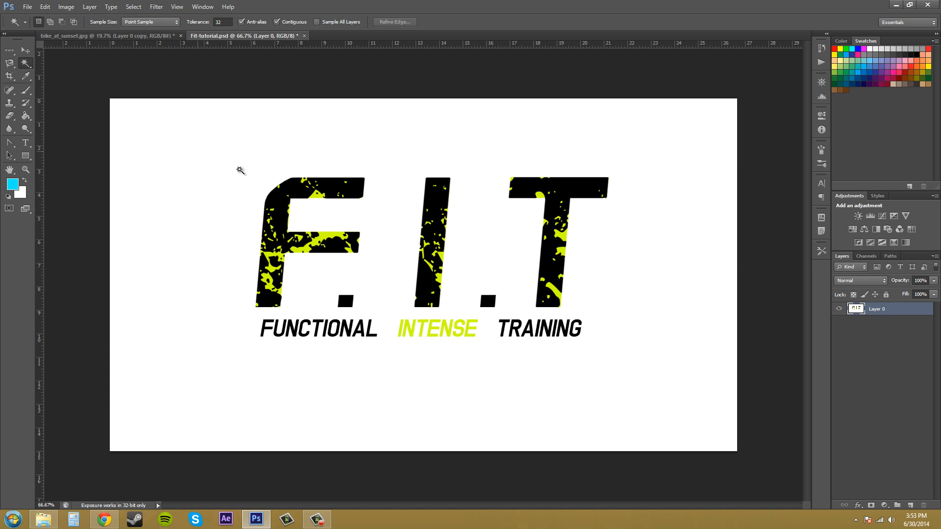
pyautogui.moveTo(241, 196)
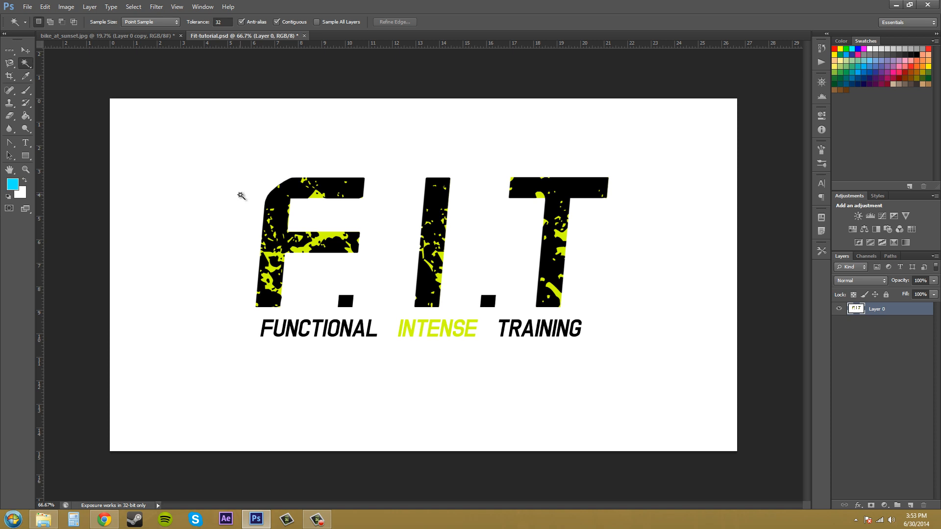
pyautogui.moveTo(288, 156)
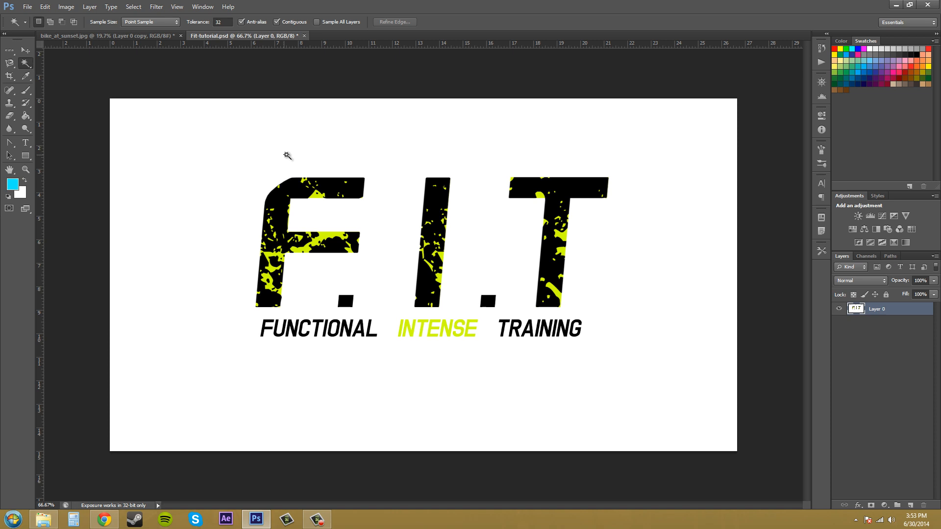
pyautogui.moveTo(218, 196)
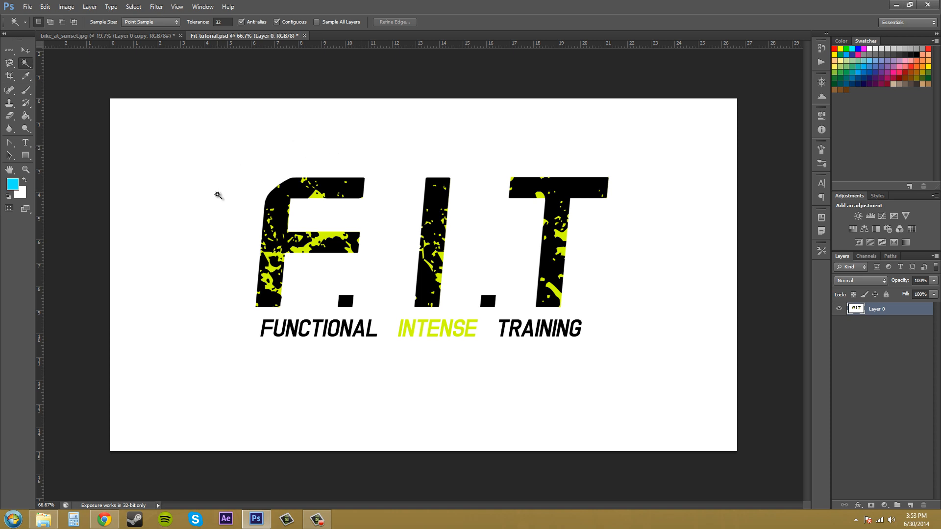
pyautogui.moveTo(244, 365)
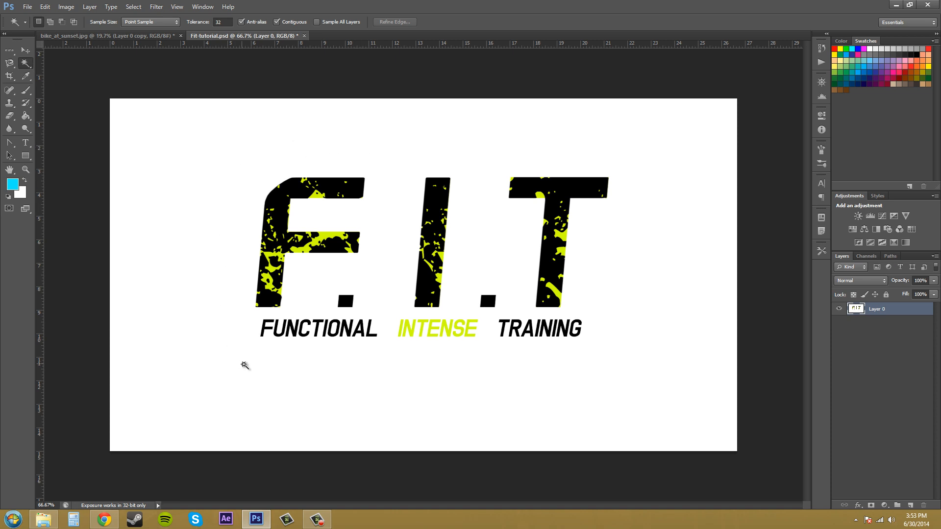
pyautogui.moveTo(251, 366)
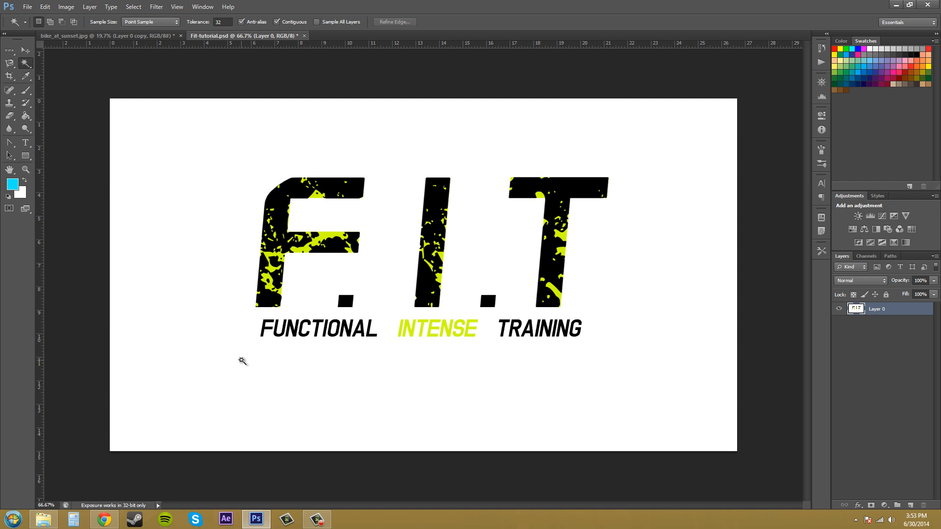
pyautogui.moveTo(240, 352)
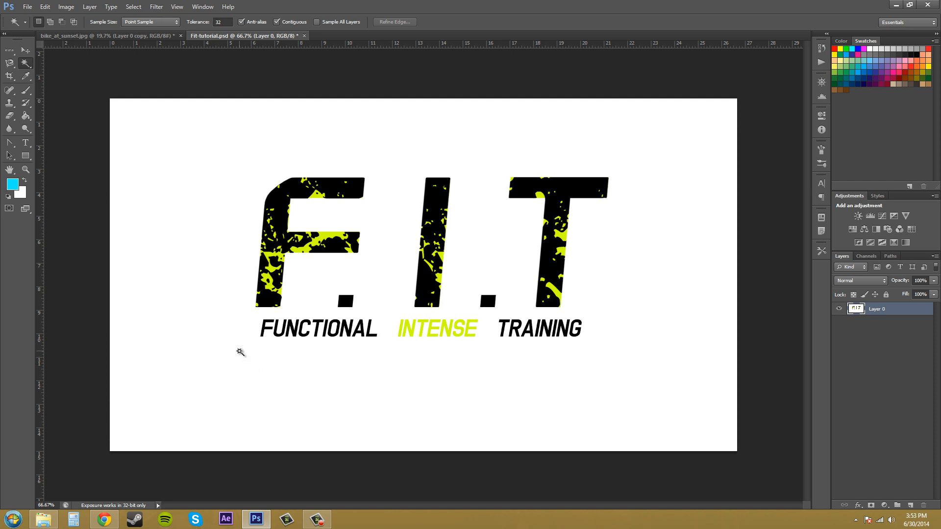
pyautogui.moveTo(212, 262)
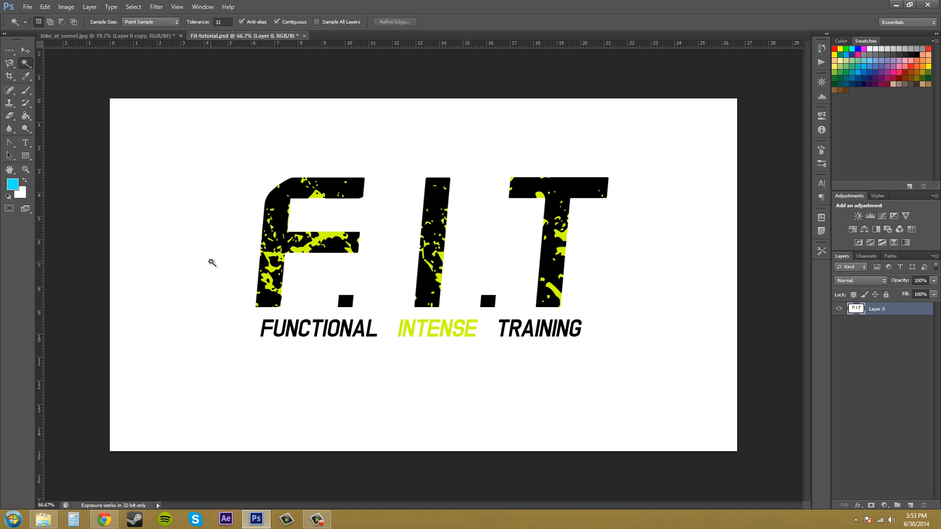
pyautogui.moveTo(203, 235)
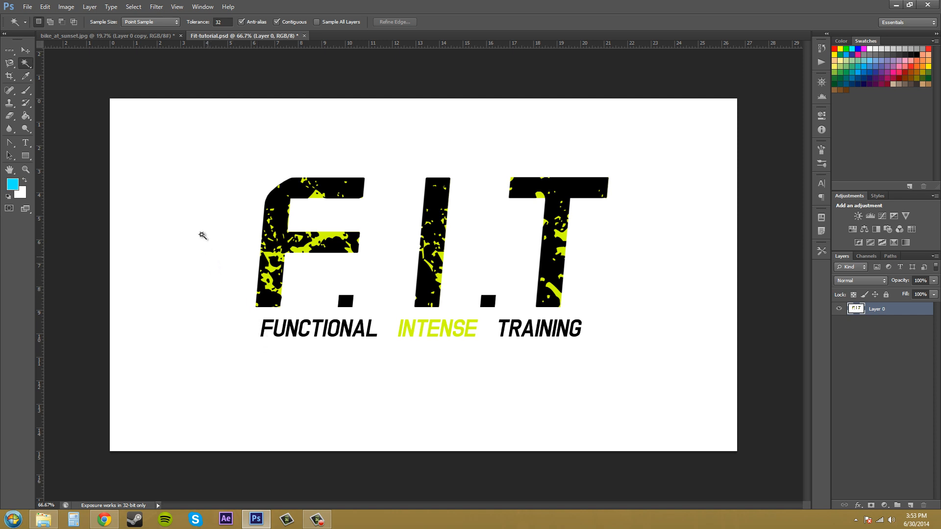
pyautogui.moveTo(894, 323)
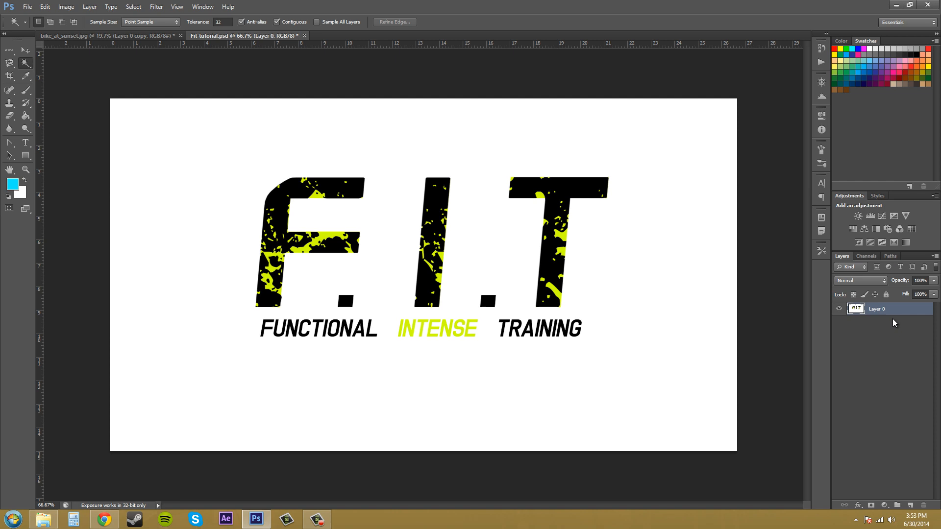
pyautogui.moveTo(239, 293)
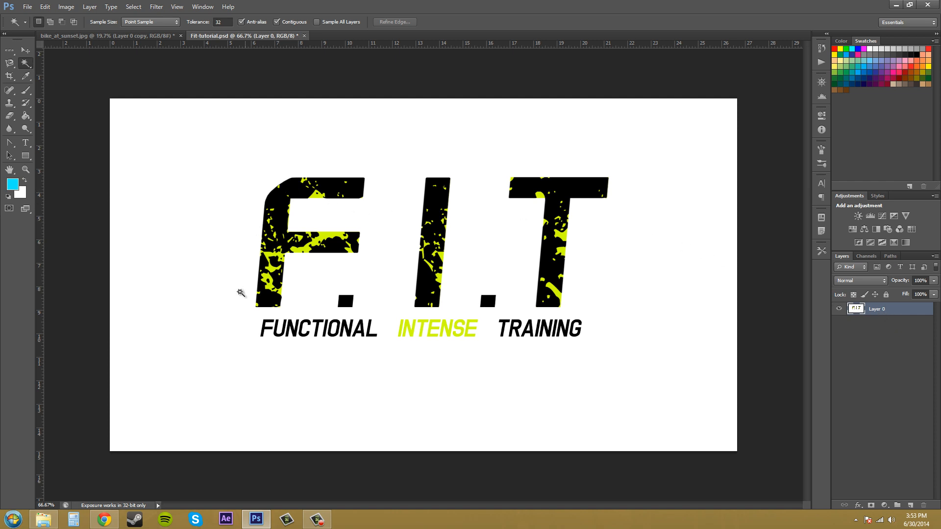
pyautogui.moveTo(408, 221)
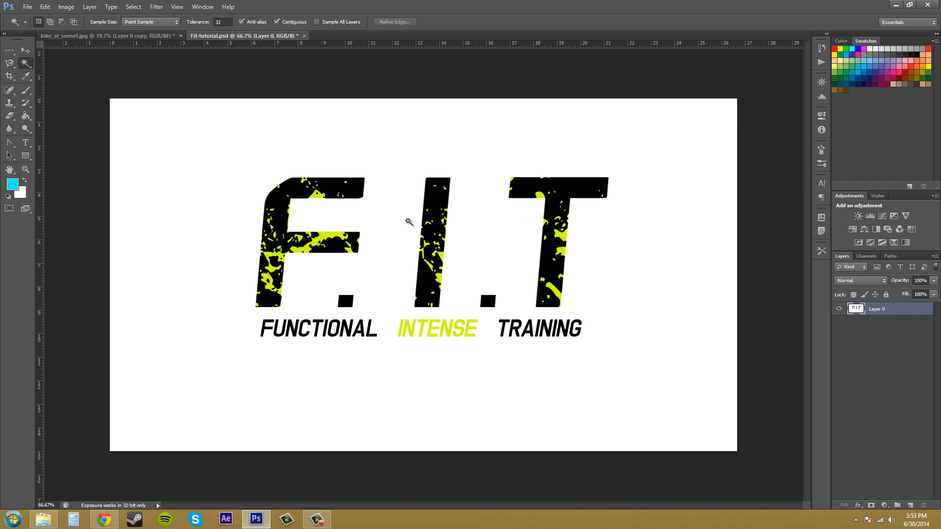
pyautogui.moveTo(742, 317)
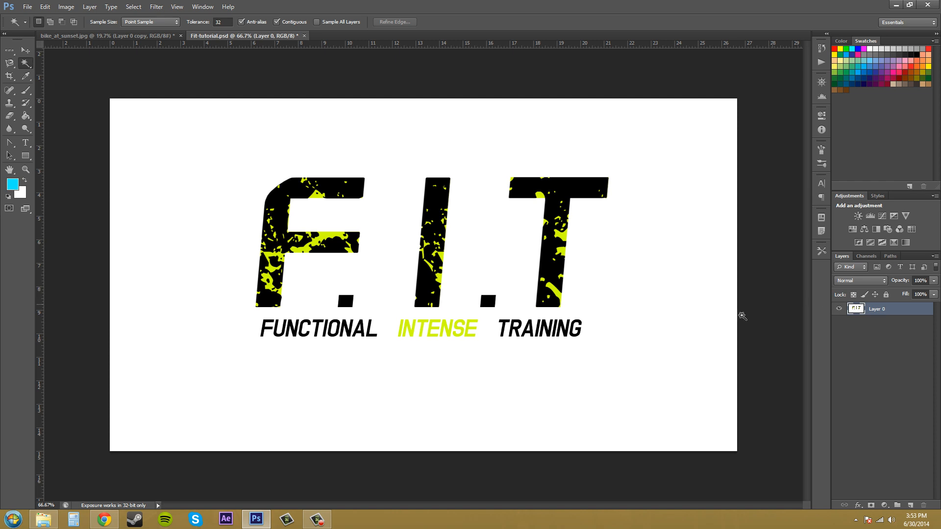
pyautogui.moveTo(836, 314)
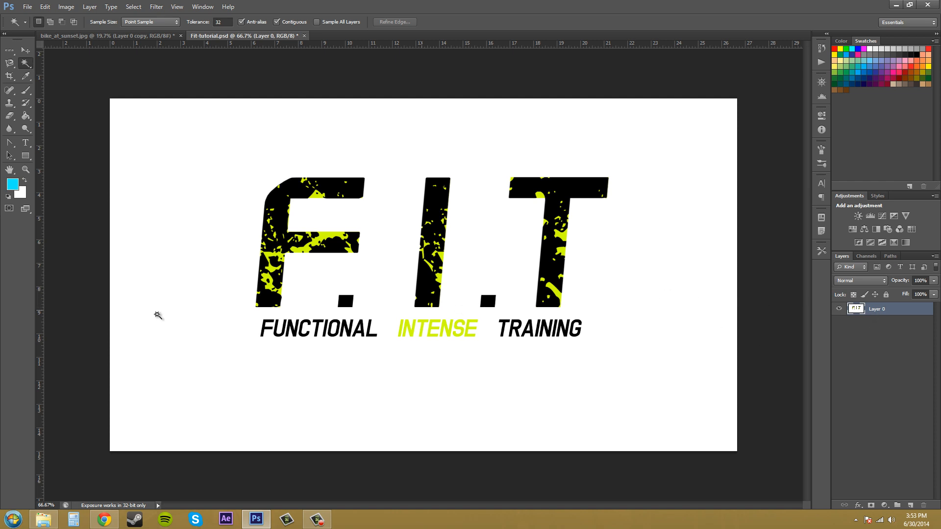
pyautogui.moveTo(152, 196)
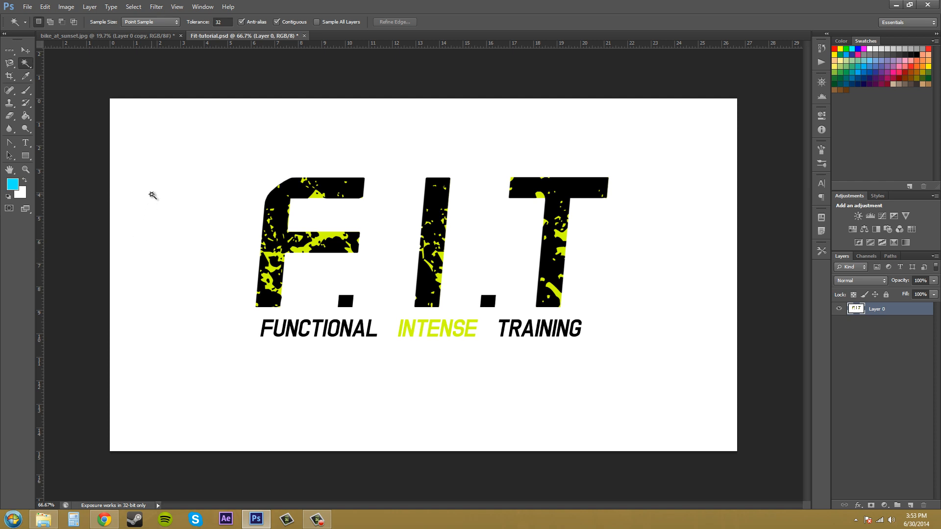
pyautogui.moveTo(283, 385)
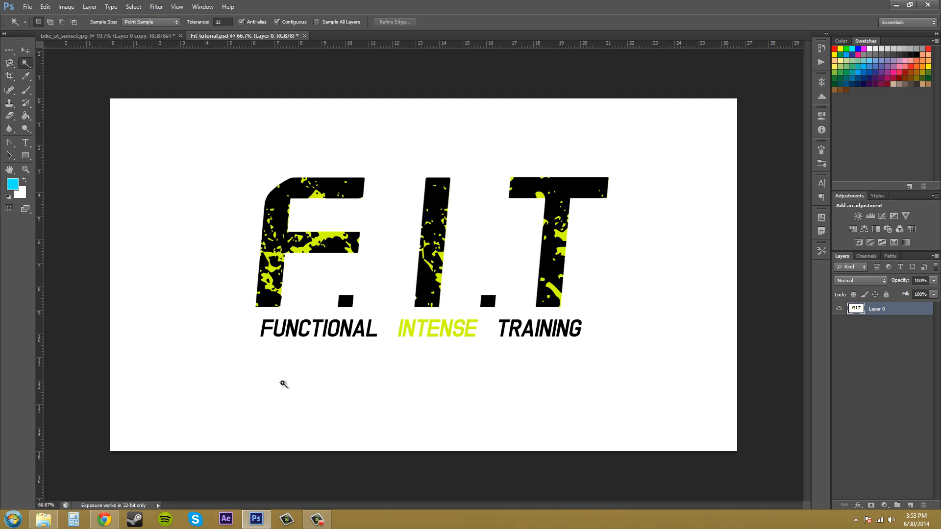
pyautogui.moveTo(284, 429)
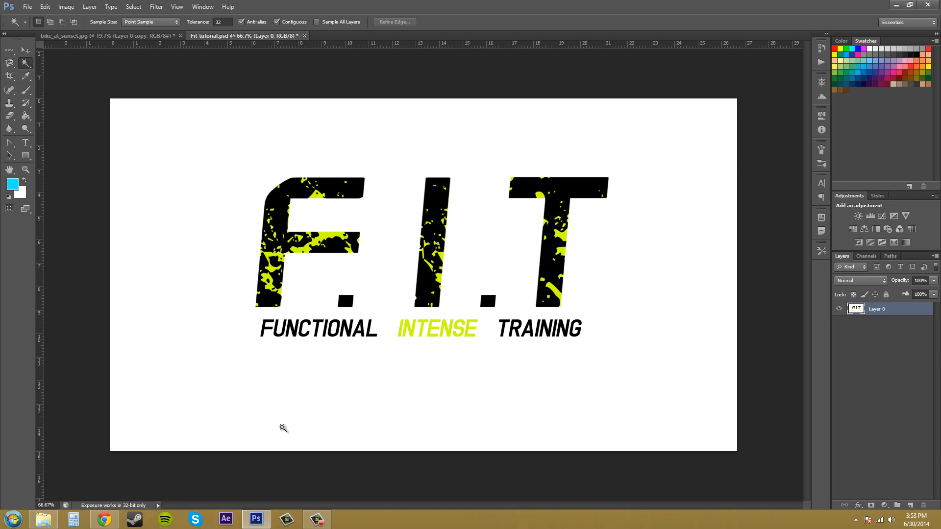
pyautogui.moveTo(221, 275)
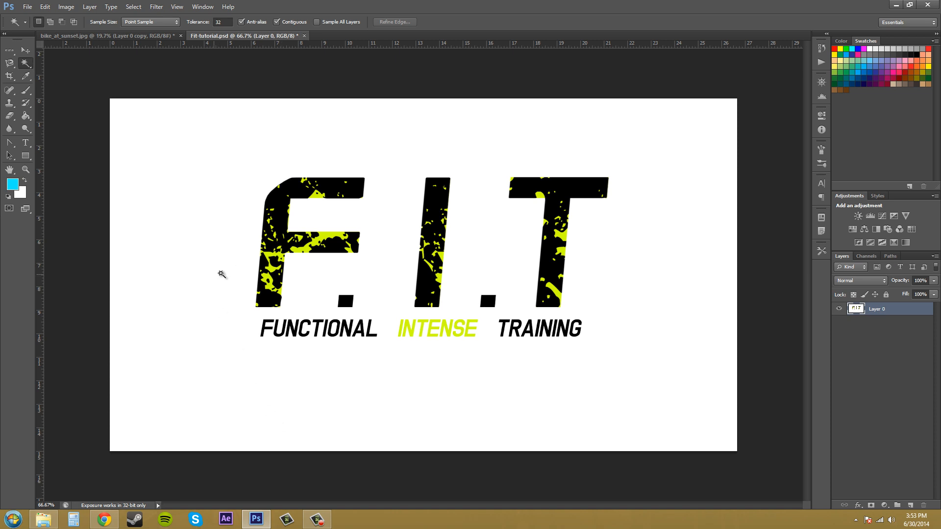
pyautogui.moveTo(213, 220)
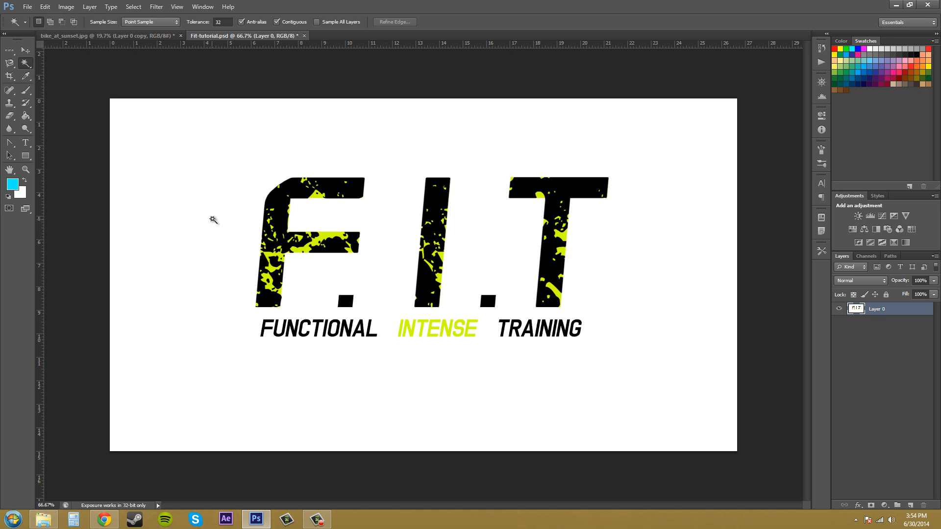
pyautogui.click(221, 397)
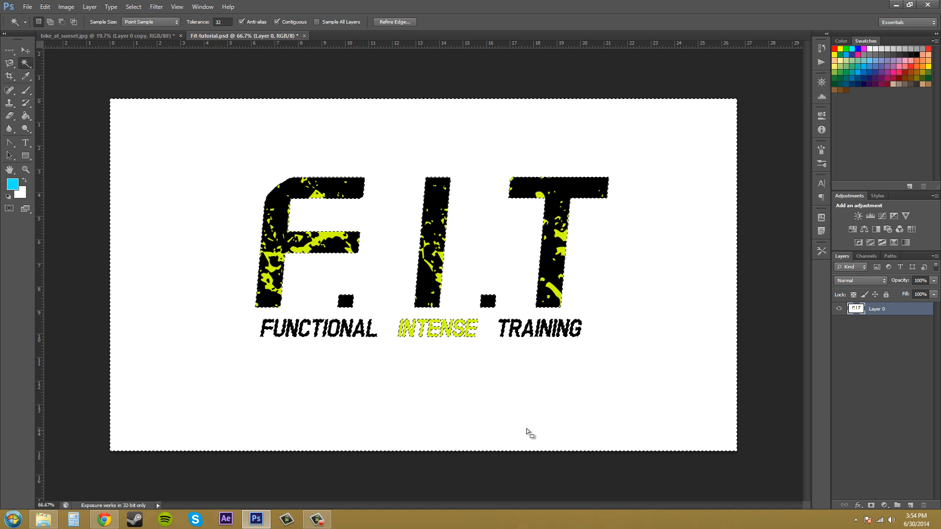
pyautogui.moveTo(547, 360)
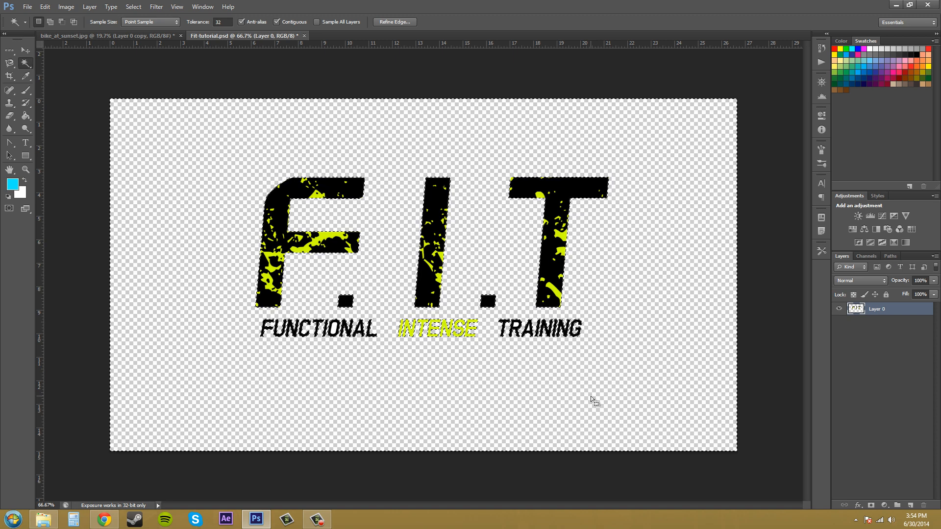
pyautogui.moveTo(480, 396)
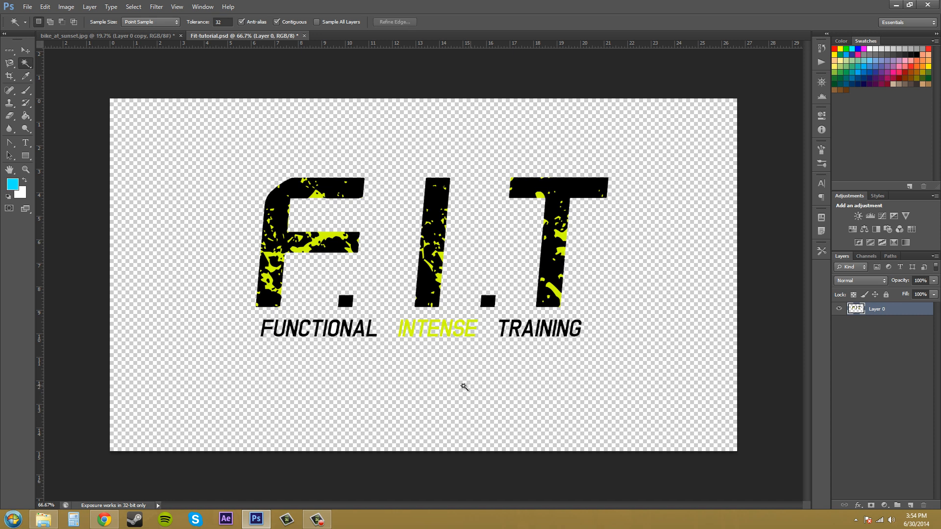
# Magnify the transparent logo and pan across its letters to inspect their edges
pyautogui.click(15, 22)
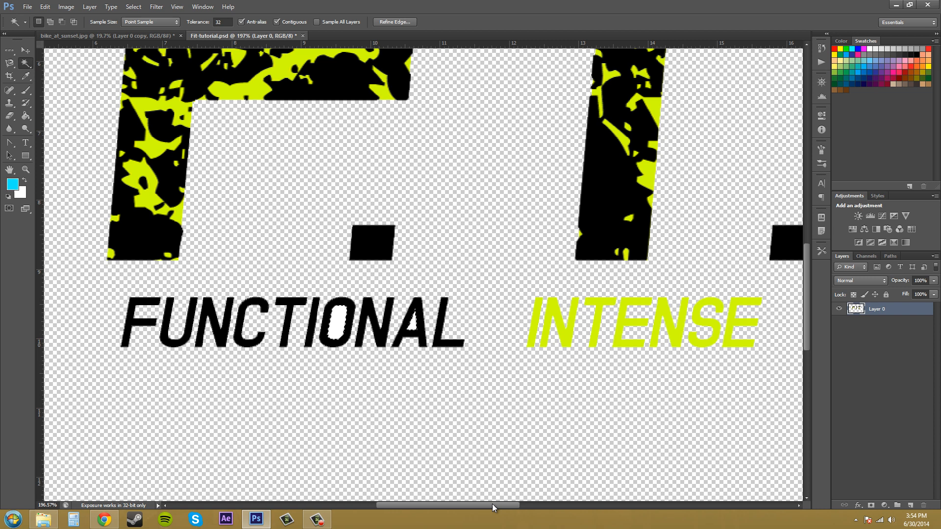
pyautogui.hscroll(3)
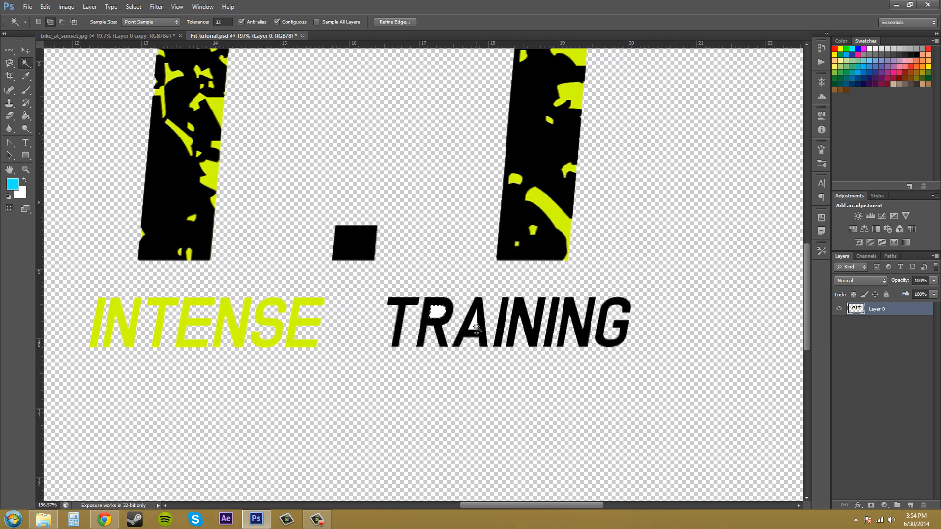
pyautogui.moveTo(487, 333)
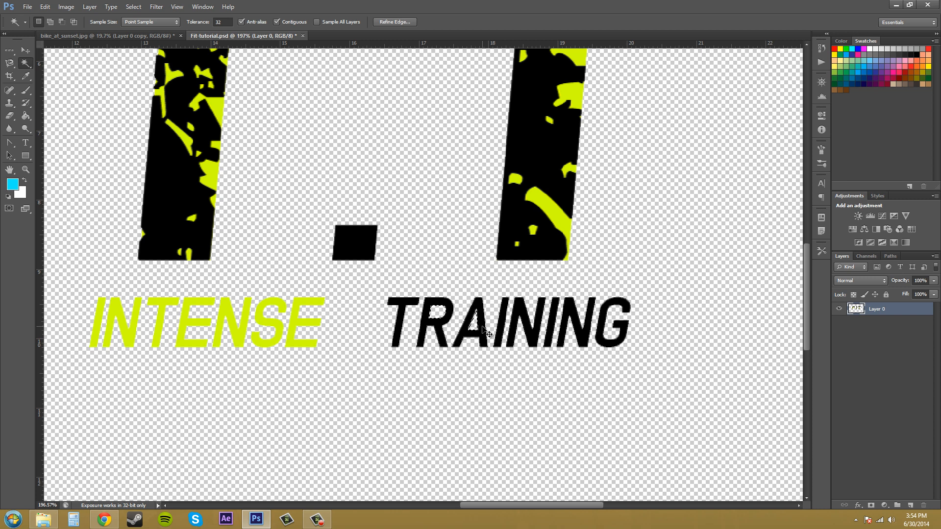
pyautogui.scroll(-3)
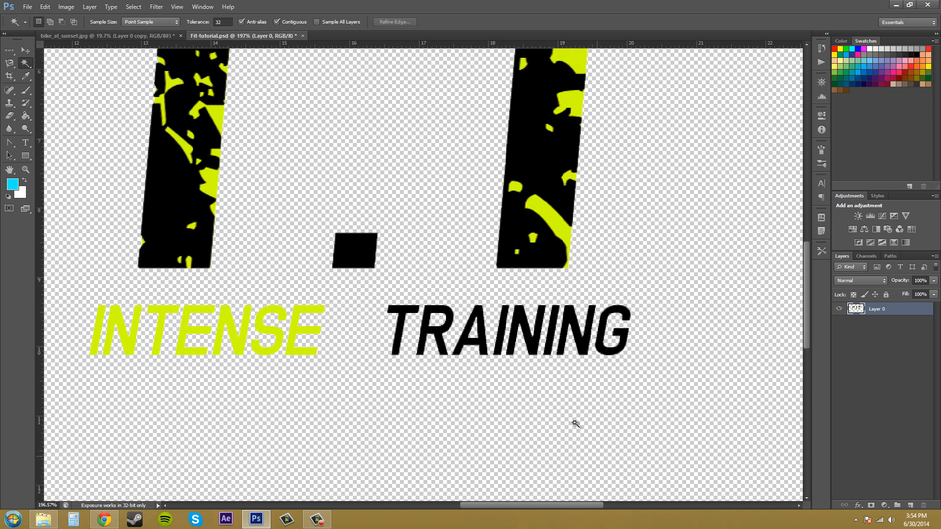
pyautogui.click(9, 170)
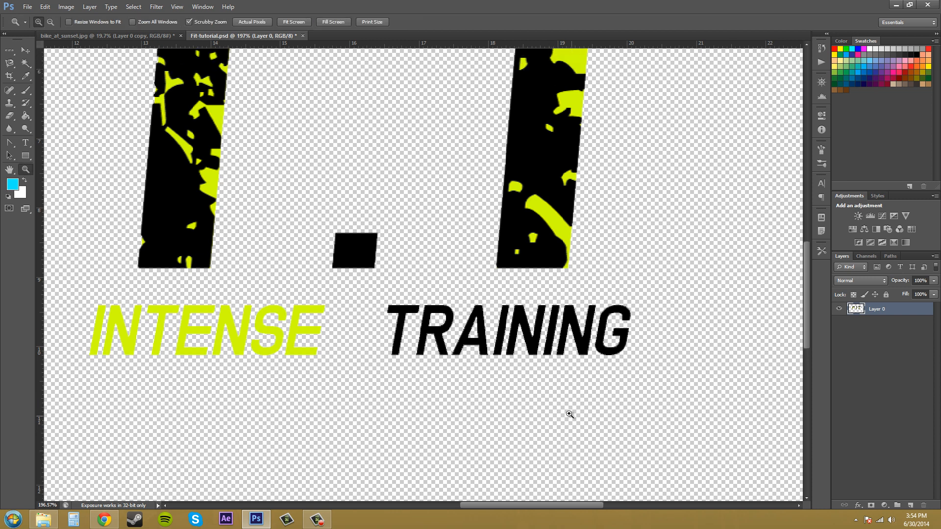
# Zoom back out so the whole transparent F.I.T logo fits in view
pyautogui.click(294, 21)
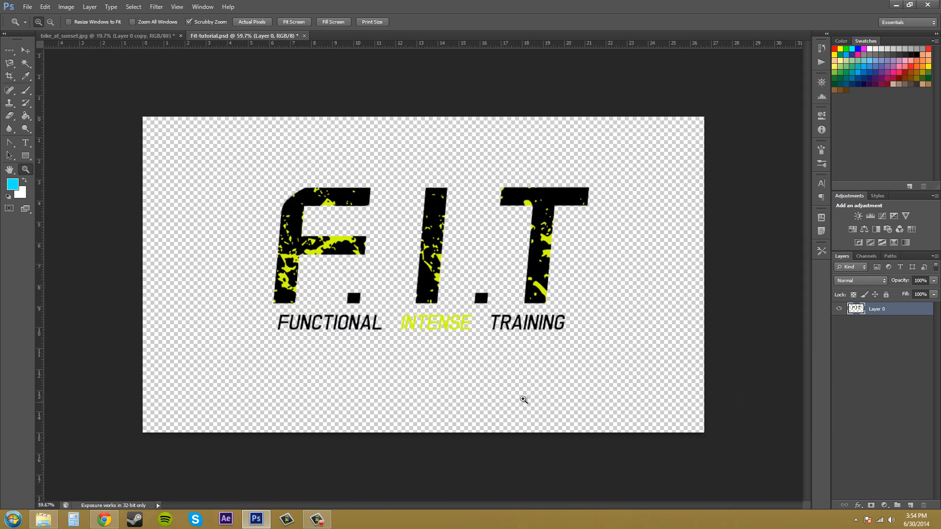
pyautogui.moveTo(364, 239)
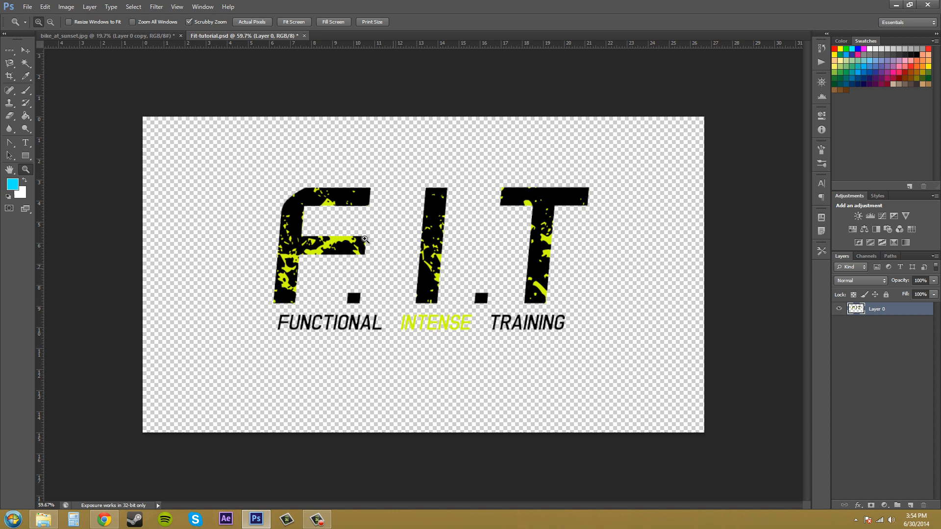
pyautogui.moveTo(510, 337)
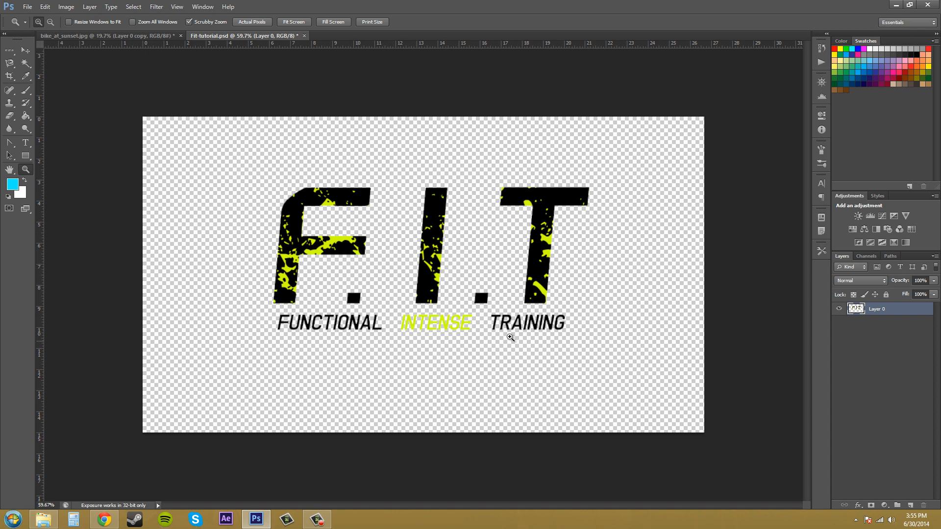
pyautogui.moveTo(444, 235)
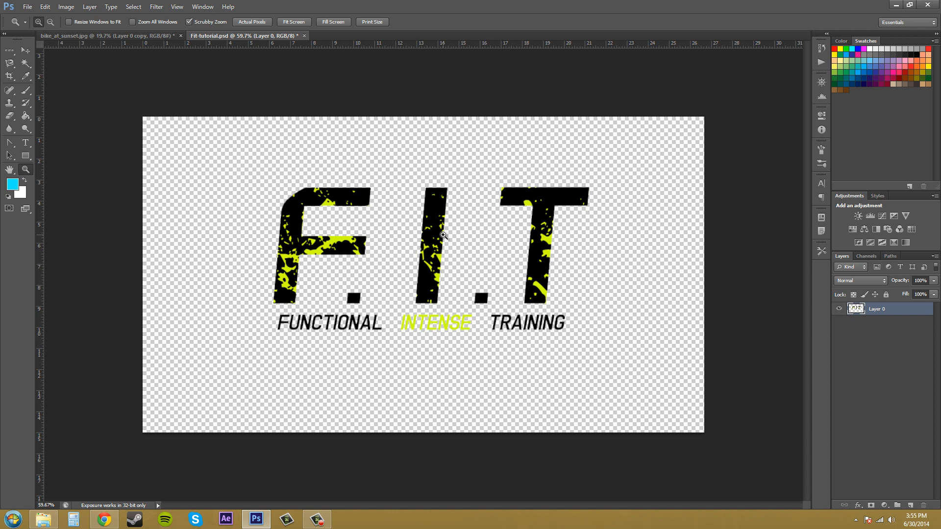
pyautogui.moveTo(354, 288)
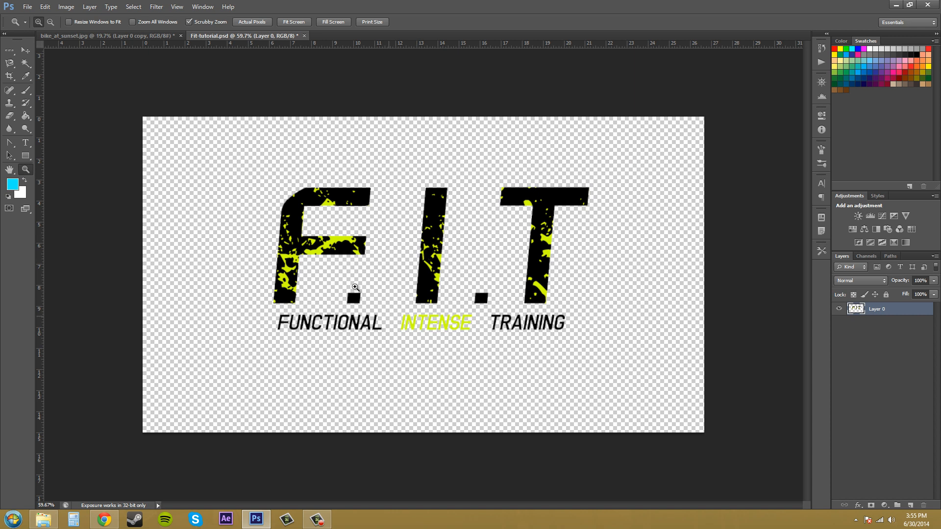
# Return to the Magic Wand and list its Sample Size choices
pyautogui.click(25, 63)
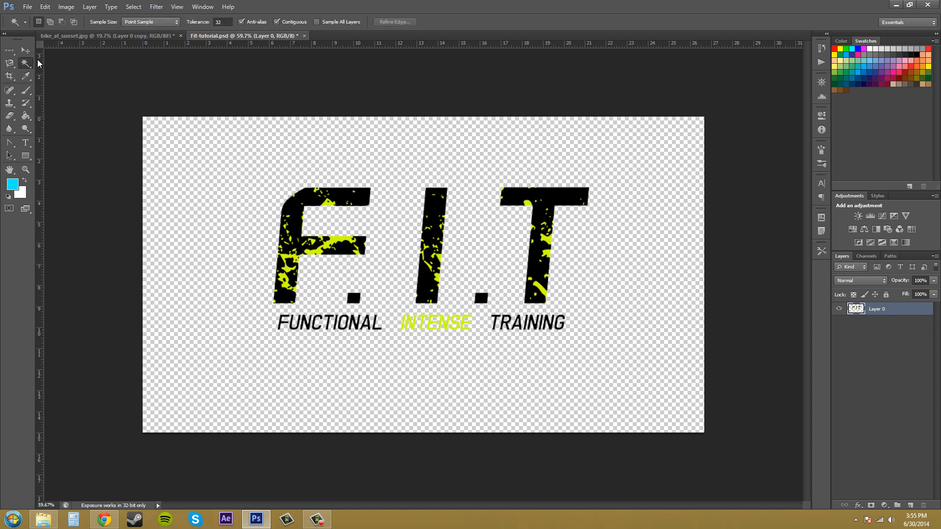
pyautogui.moveTo(169, 305)
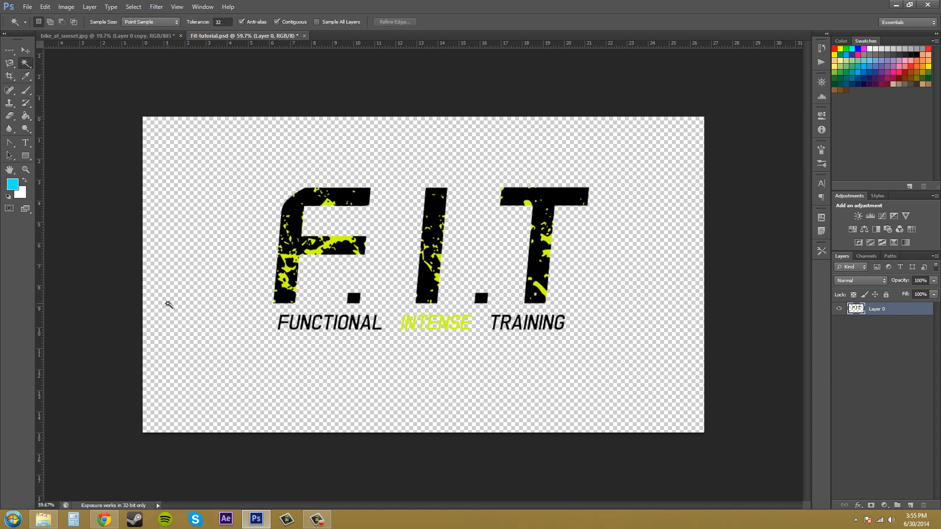
pyautogui.moveTo(206, 270)
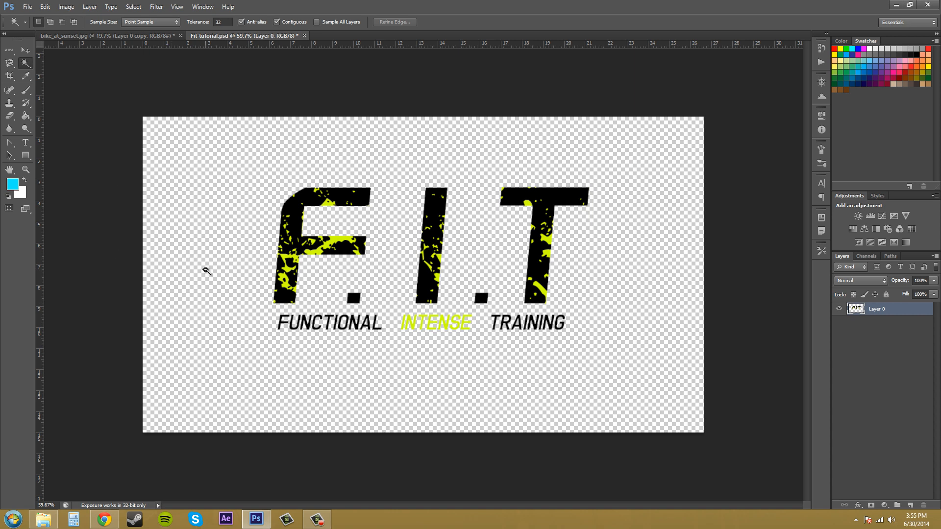
pyautogui.moveTo(114, 28)
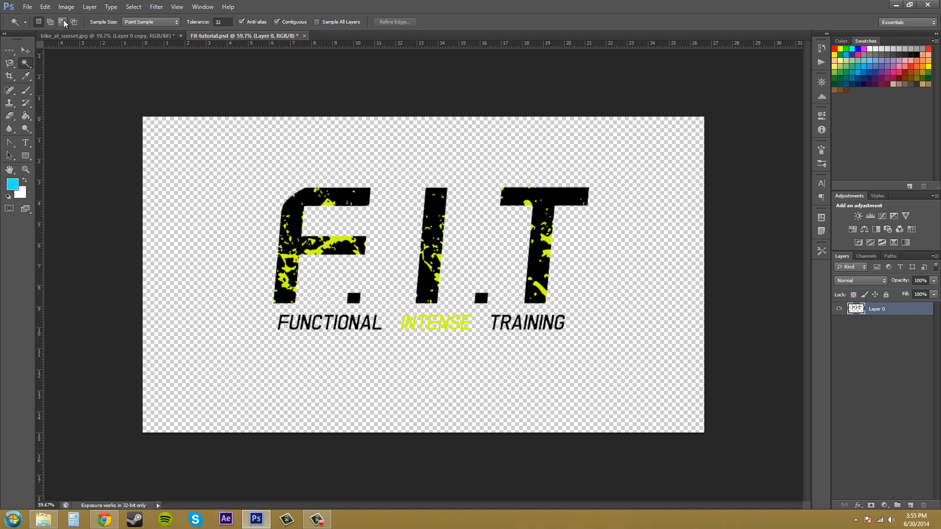
pyautogui.moveTo(94, 23)
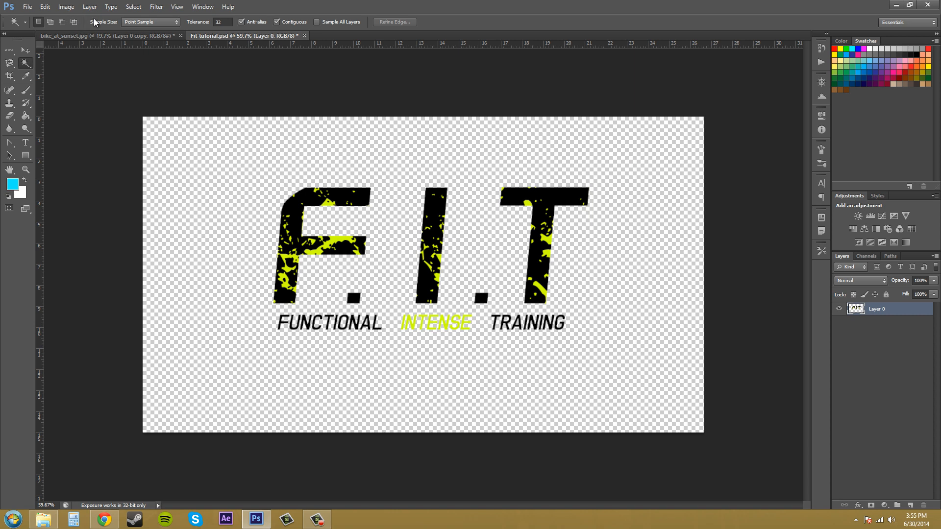
pyautogui.moveTo(120, 22)
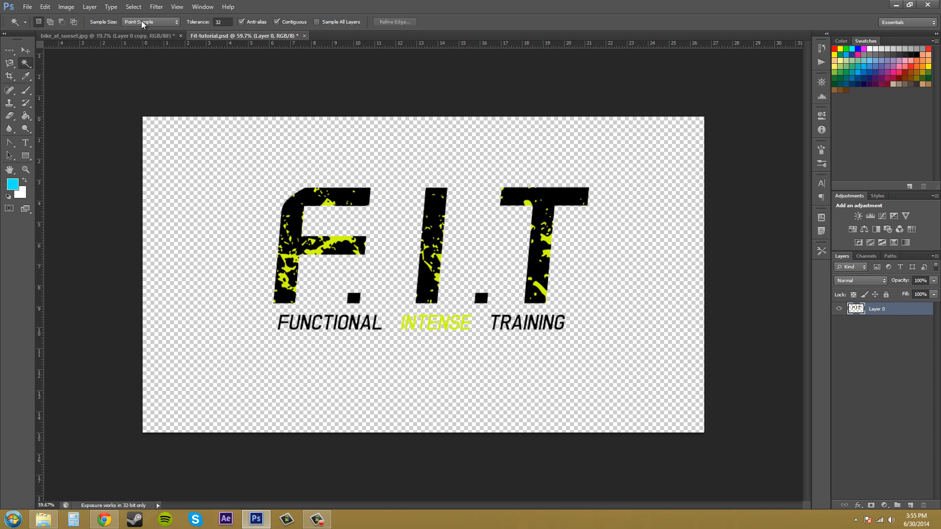
pyautogui.moveTo(144, 21)
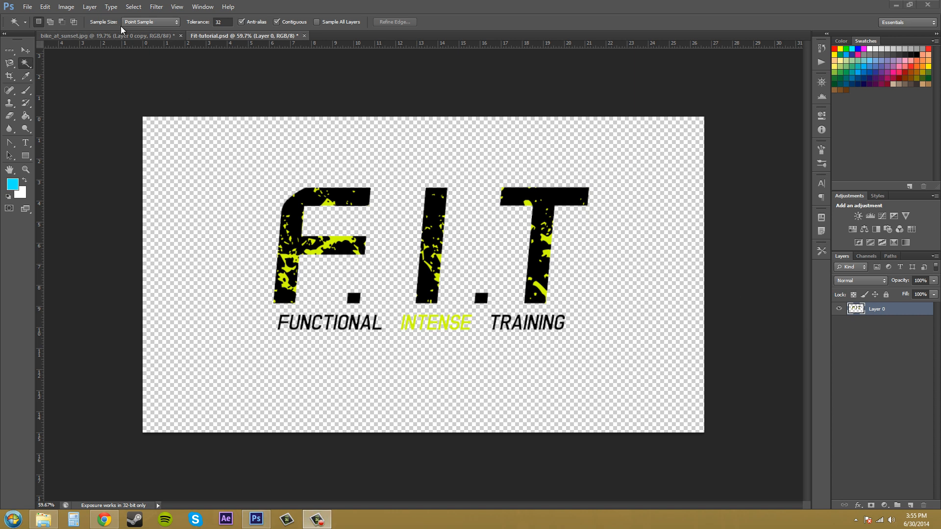
pyautogui.moveTo(148, 27)
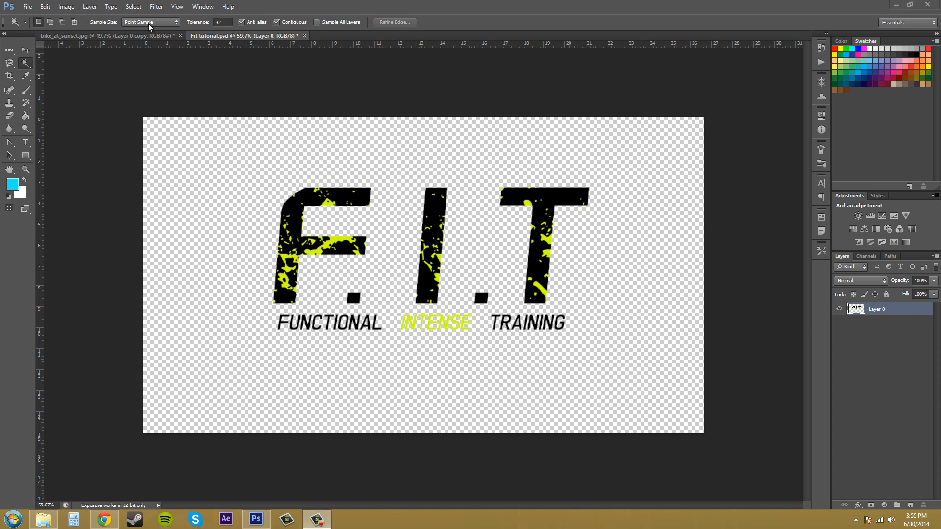
pyautogui.click(150, 22)
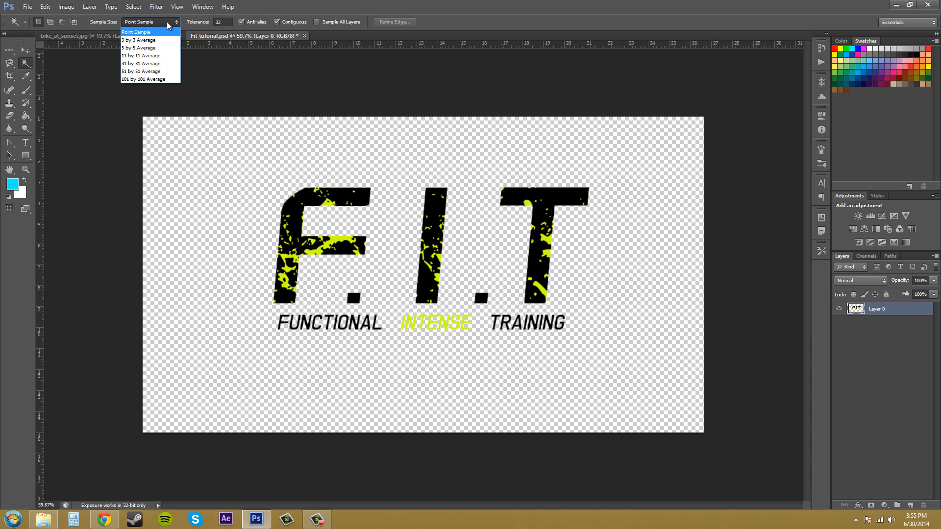
pyautogui.moveTo(135, 40)
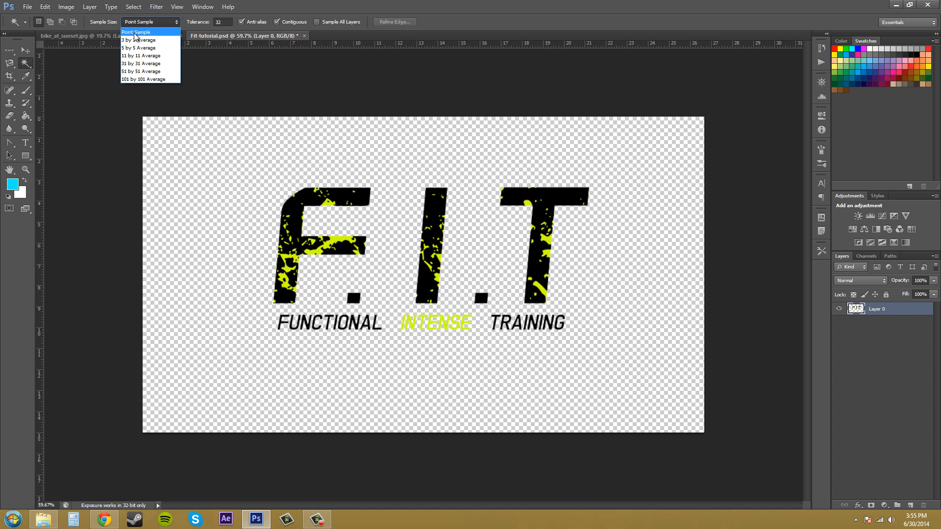
pyautogui.moveTo(141, 55)
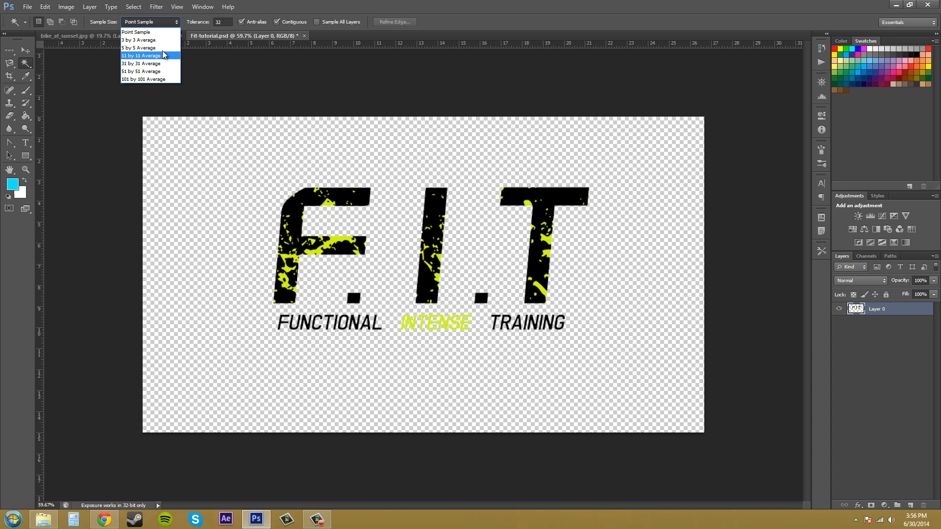
pyautogui.moveTo(140, 47)
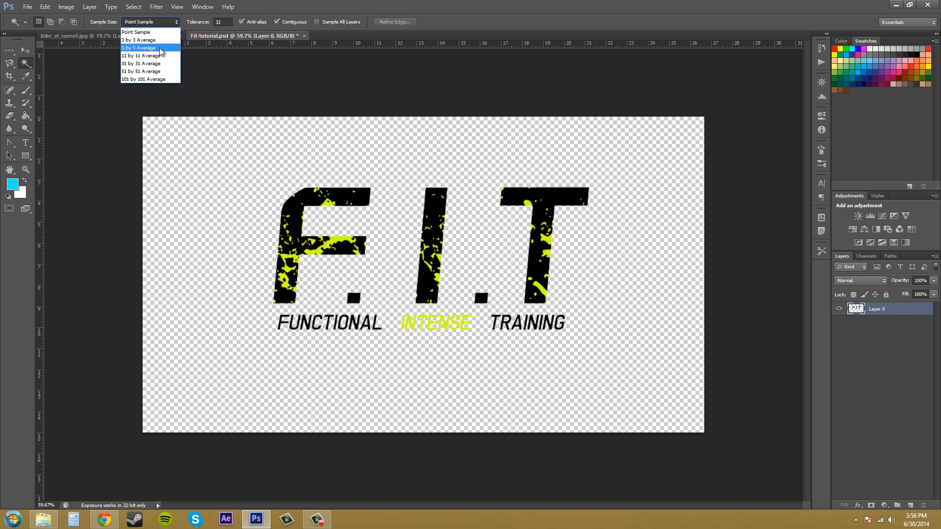
# Close the Sample Size list, leaving Point Sample selected
pyautogui.click(137, 31)
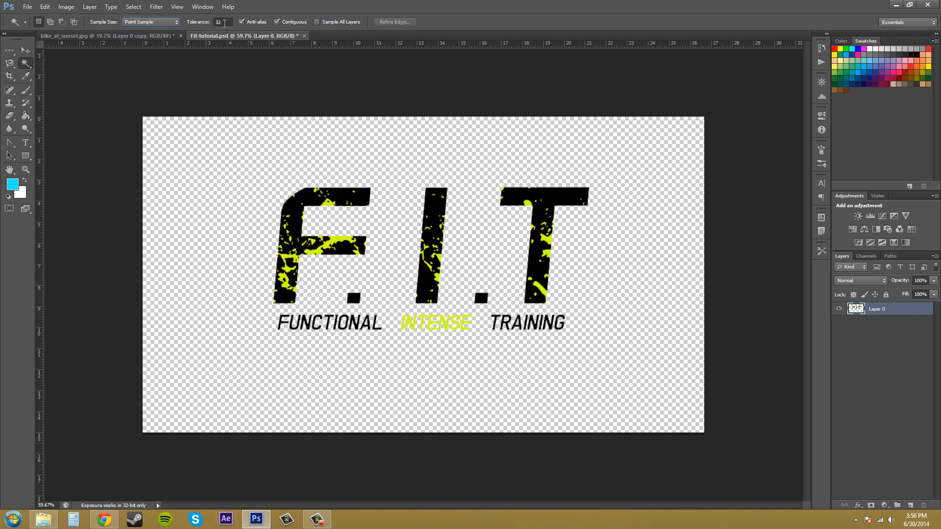
pyautogui.moveTo(218, 23)
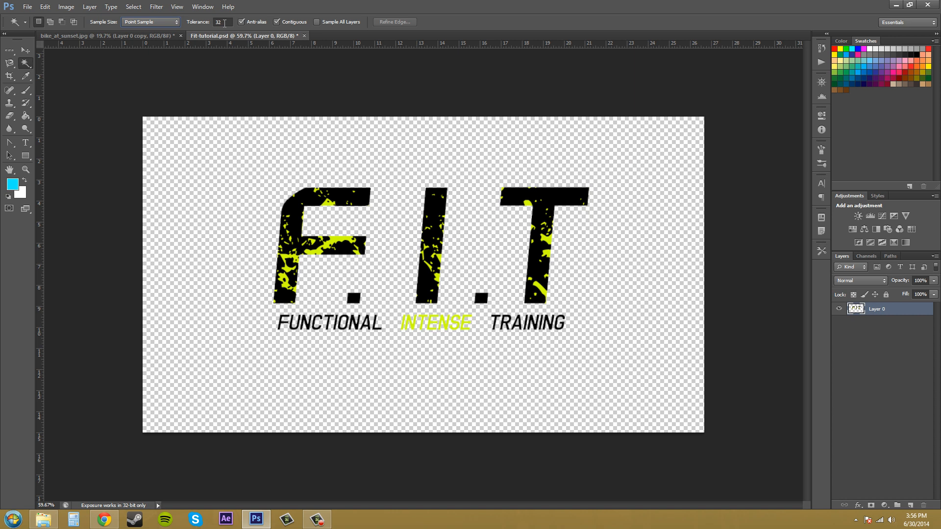
pyautogui.moveTo(237, 167)
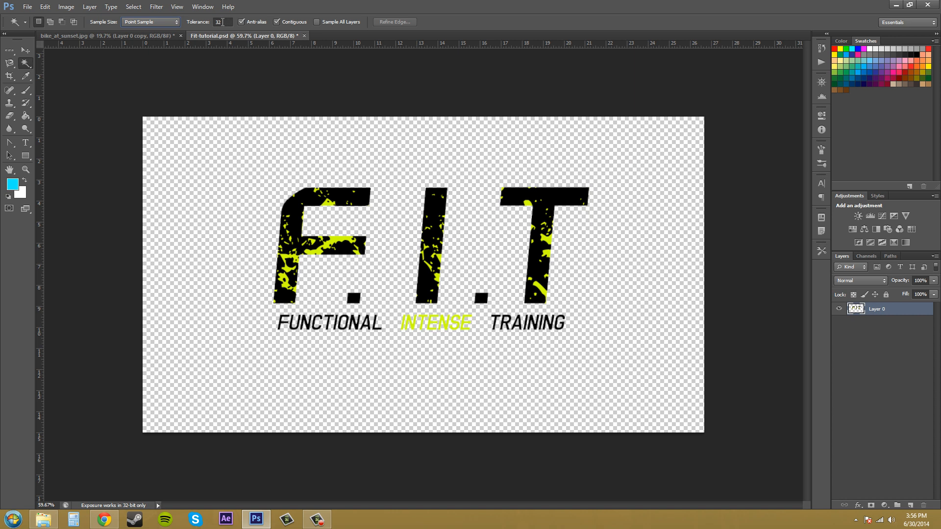
pyautogui.moveTo(227, 218)
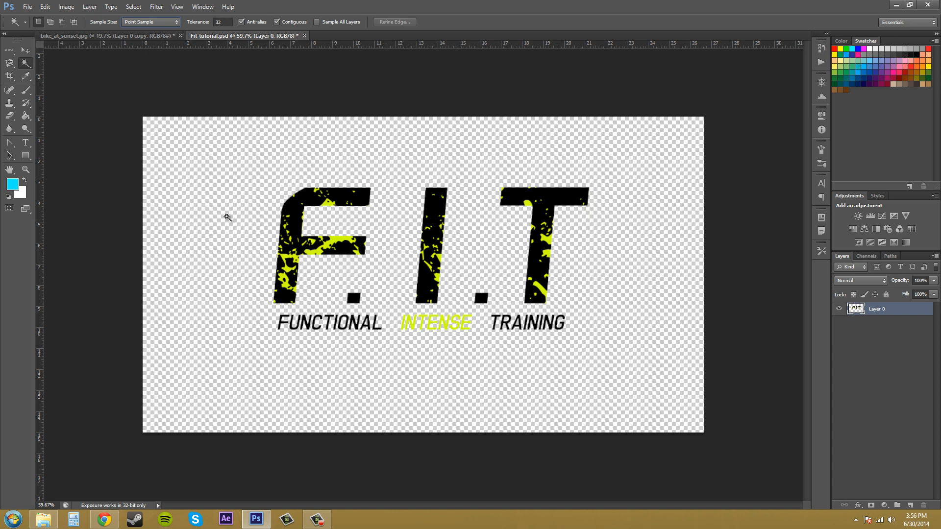
pyautogui.moveTo(225, 212)
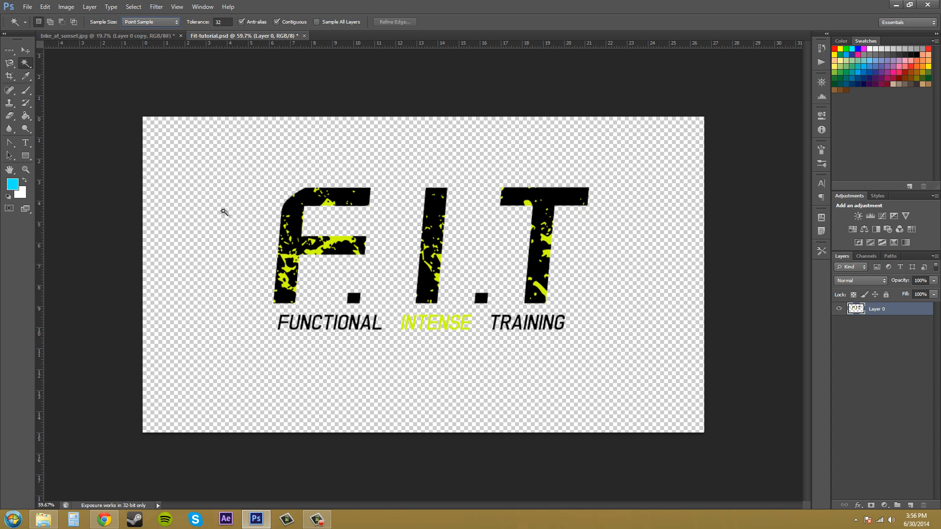
pyautogui.moveTo(221, 45)
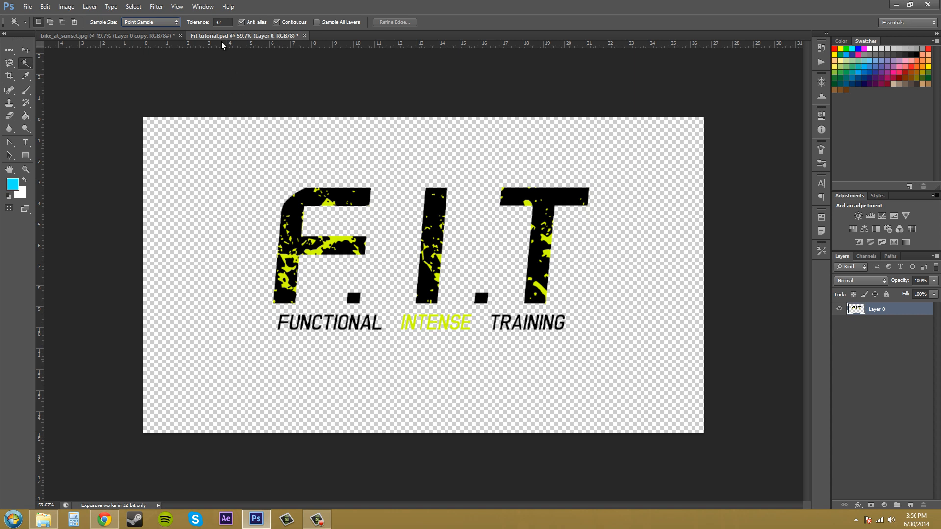
pyautogui.moveTo(274, 172)
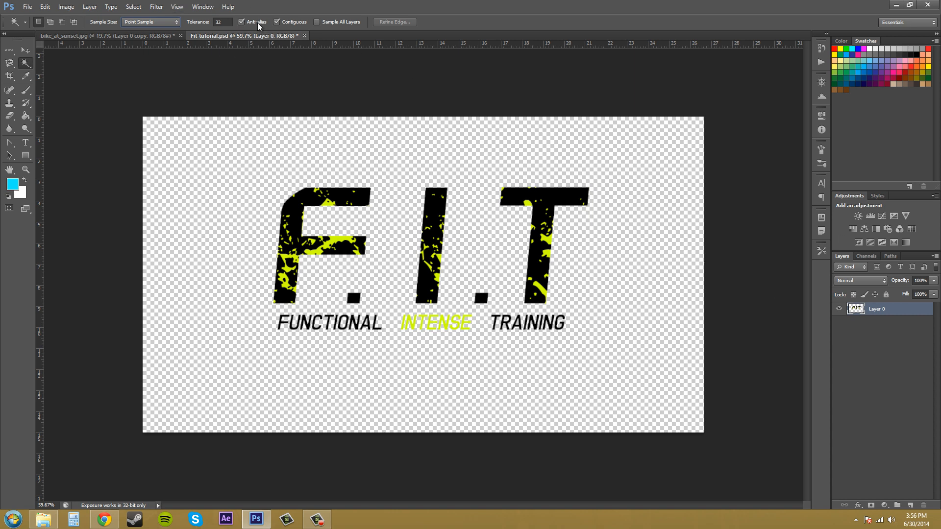
pyautogui.moveTo(257, 25)
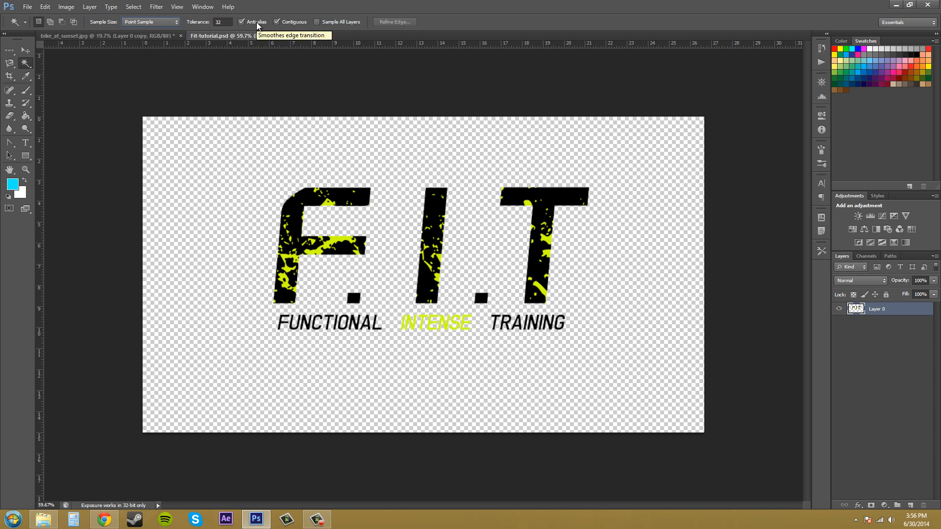
pyautogui.moveTo(286, 21)
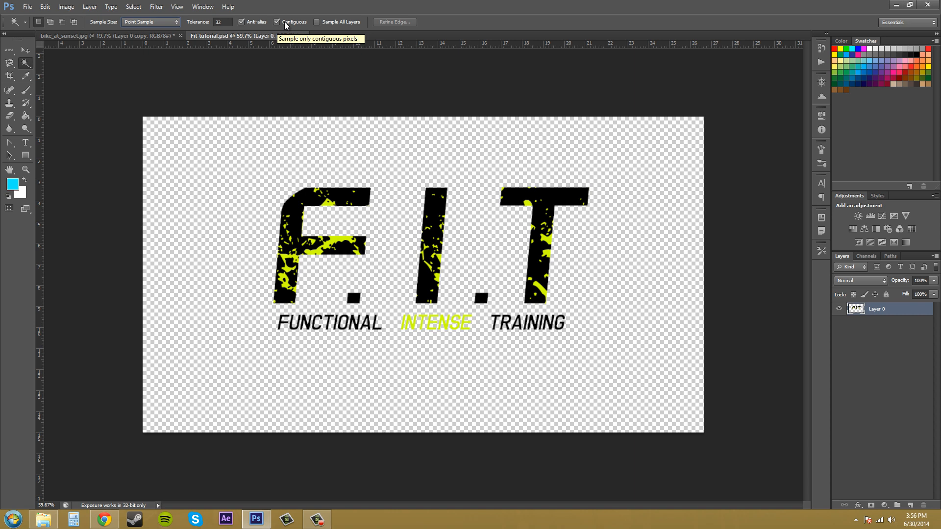
pyautogui.moveTo(287, 27)
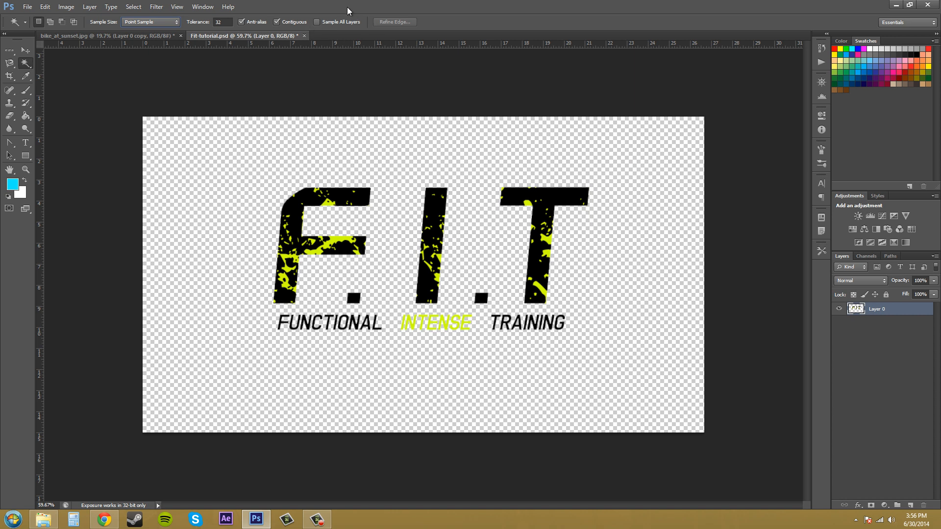
pyautogui.moveTo(357, 23)
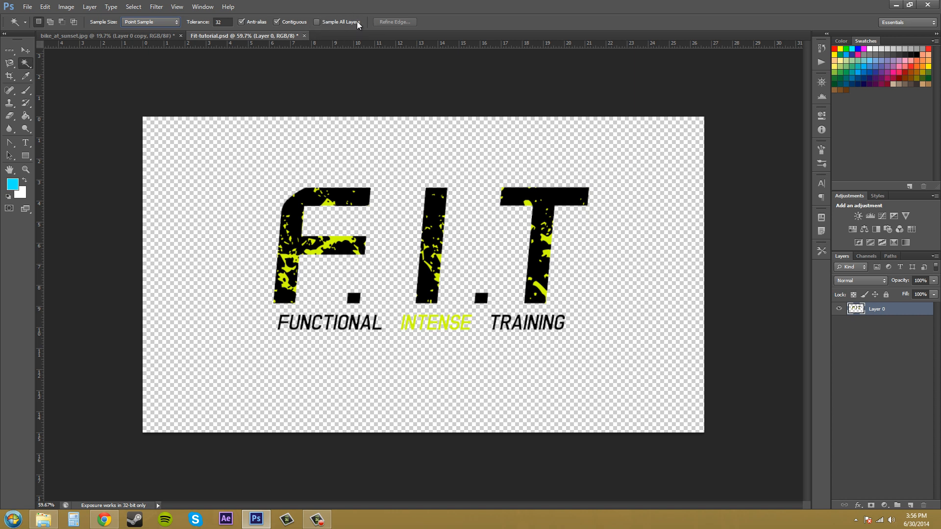
pyautogui.moveTo(271, 243)
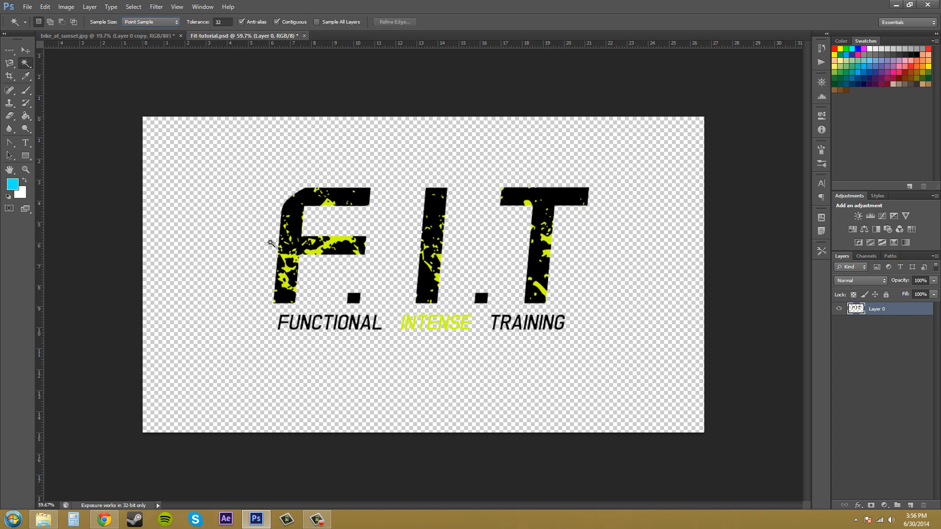
pyautogui.moveTo(292, 233)
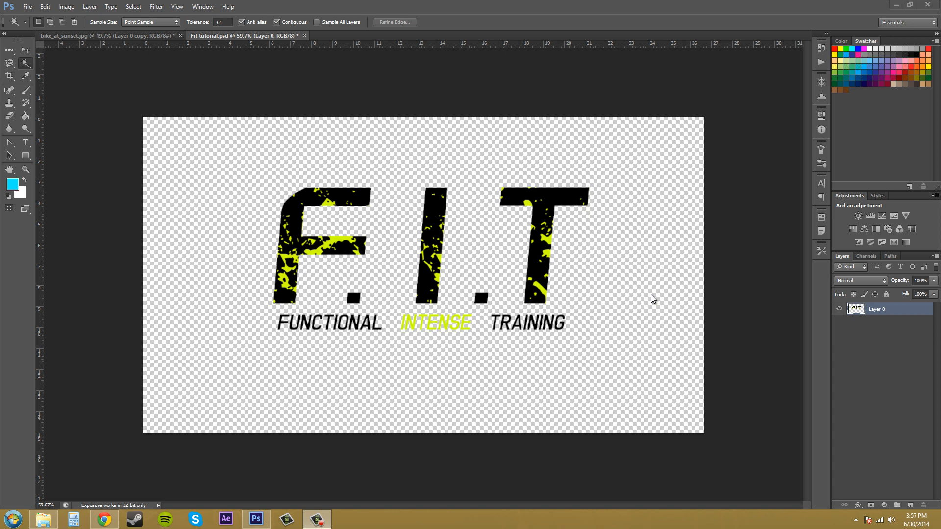
pyautogui.moveTo(28, 12)
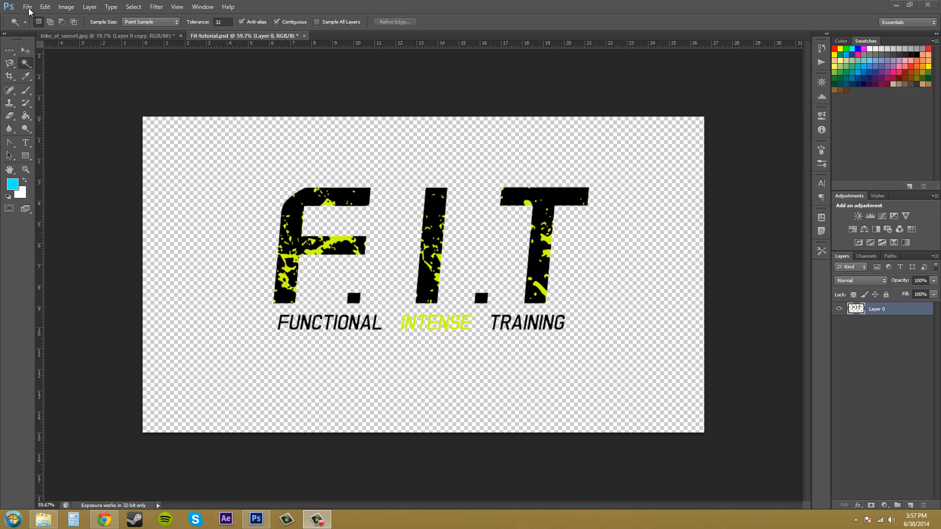
# Switch to bike_at_sunset.jpg and select its bright sky with the Magic Wand
pyautogui.click(102, 35)
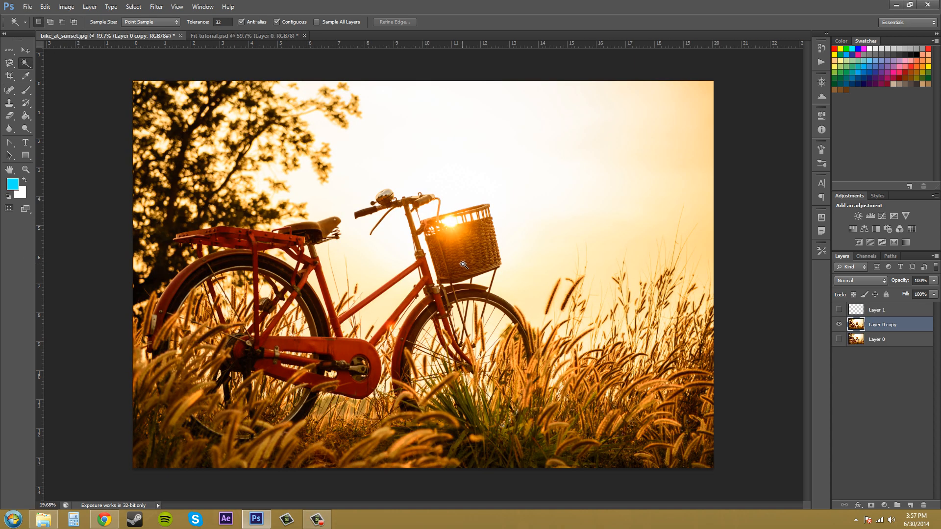
pyautogui.moveTo(422, 256)
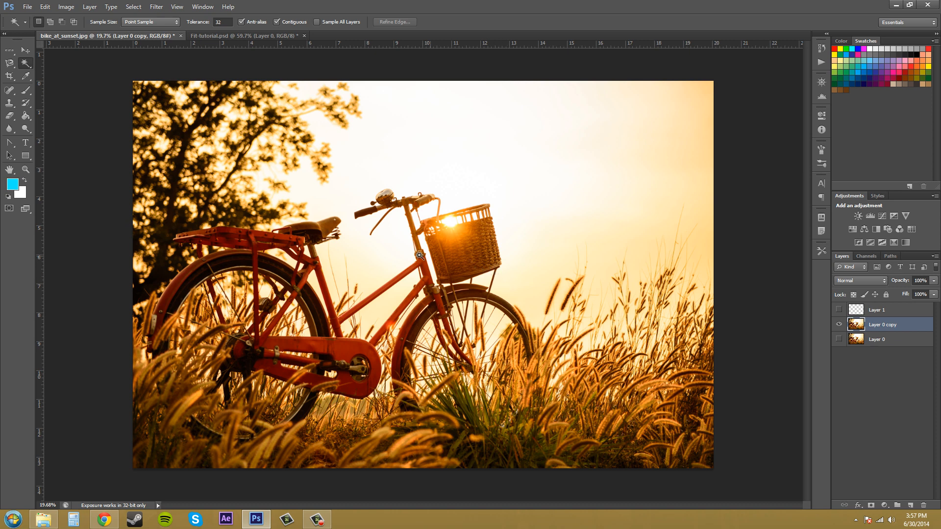
pyautogui.moveTo(355, 202)
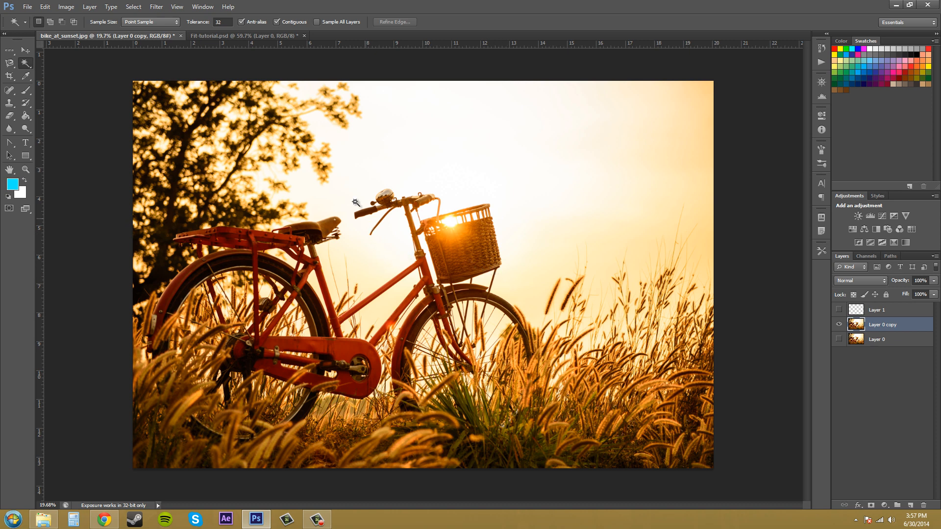
pyautogui.moveTo(434, 141)
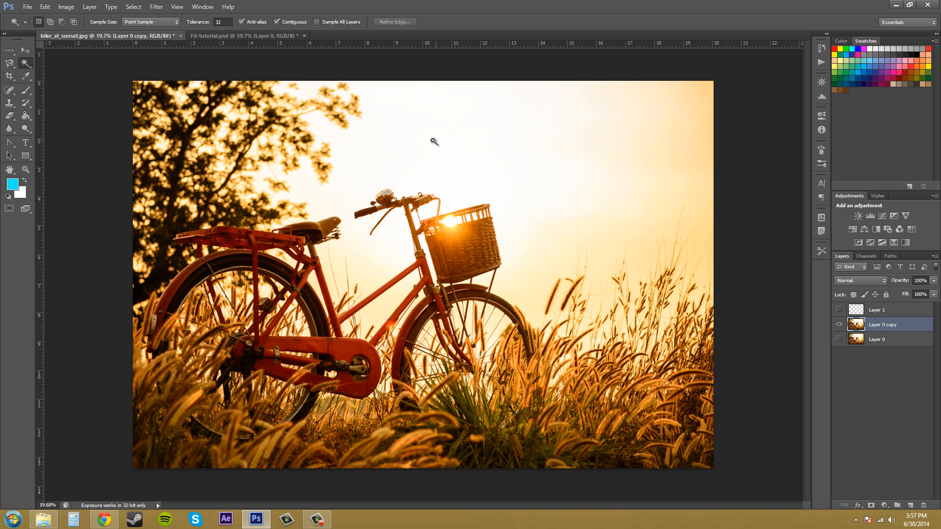
pyautogui.moveTo(435, 153)
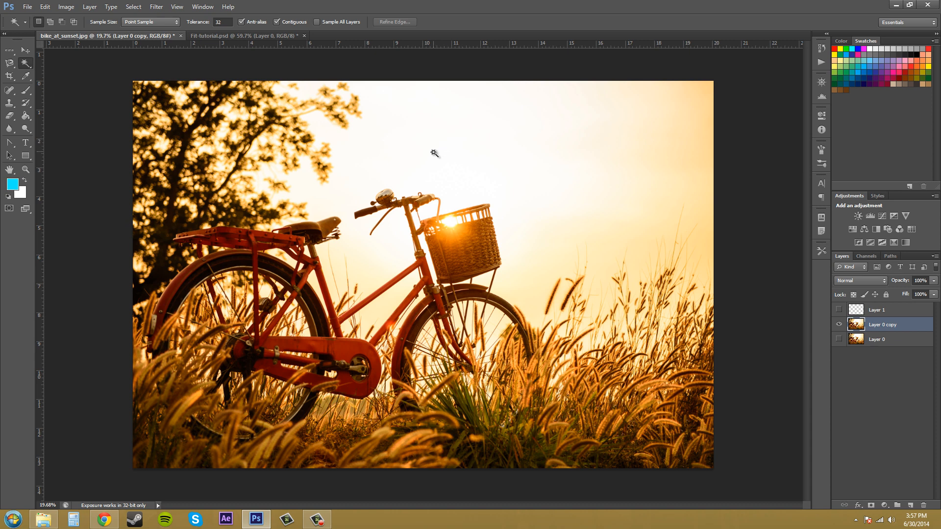
pyautogui.moveTo(438, 150)
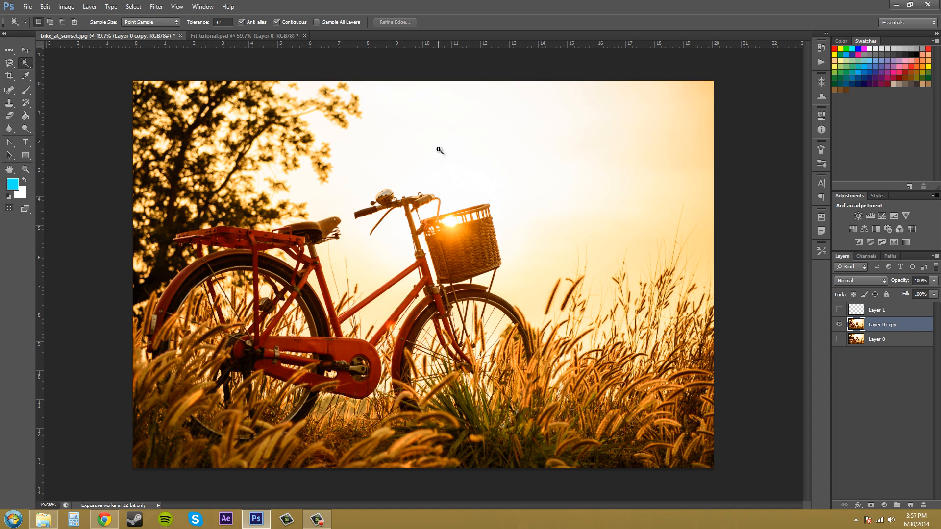
pyautogui.click(540, 175)
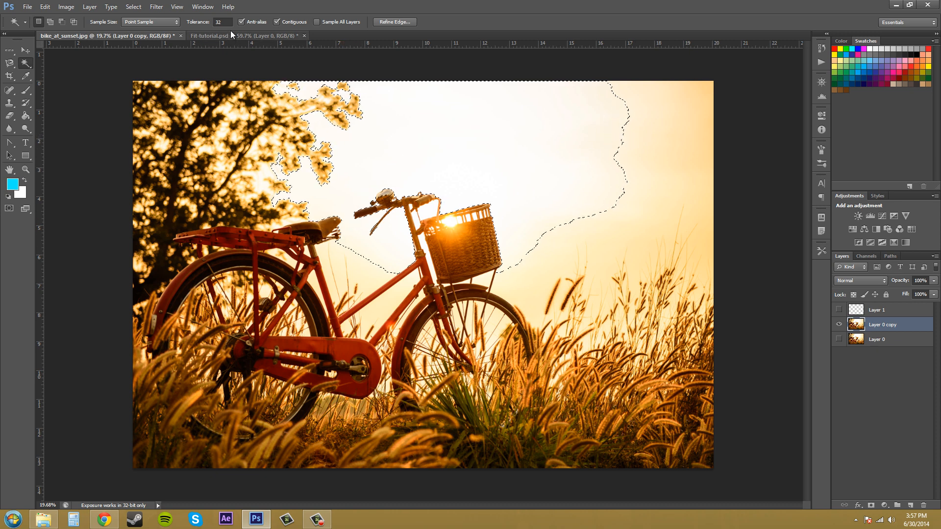
# Raise the tolerance to 100 and reselect the sky so it reaches between the grass stalks
pyautogui.tripleClick(222, 21)
pyautogui.write('100')
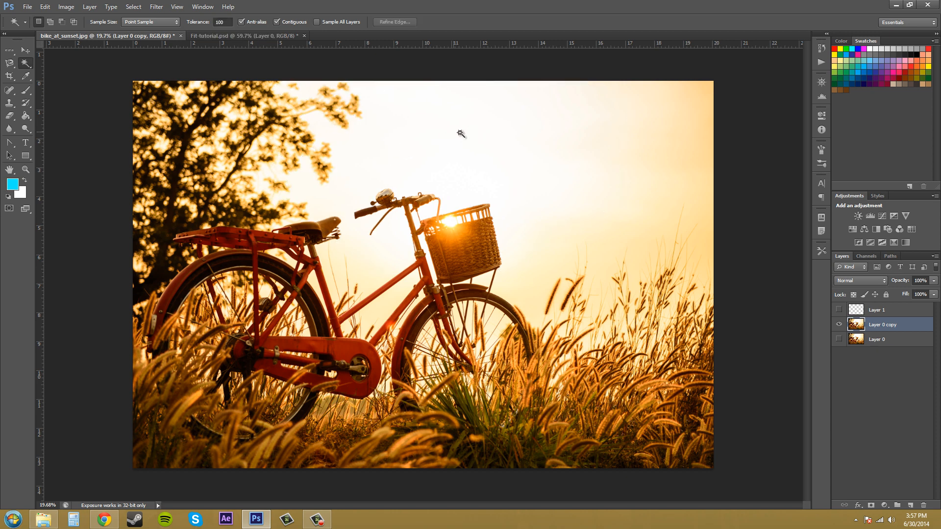
pyautogui.click(460, 133)
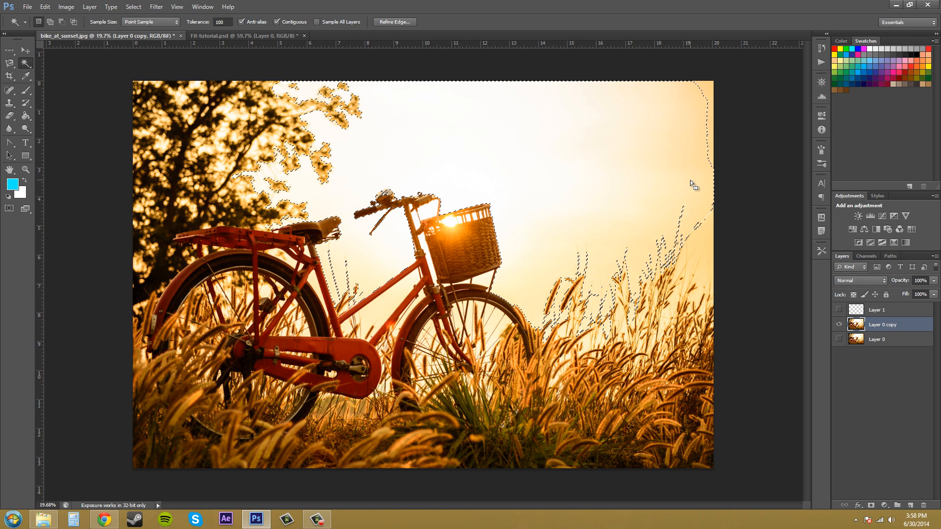
# Delete the selected sky, leaving transparency behind the bike, tree and grass
pyautogui.press('Delete')
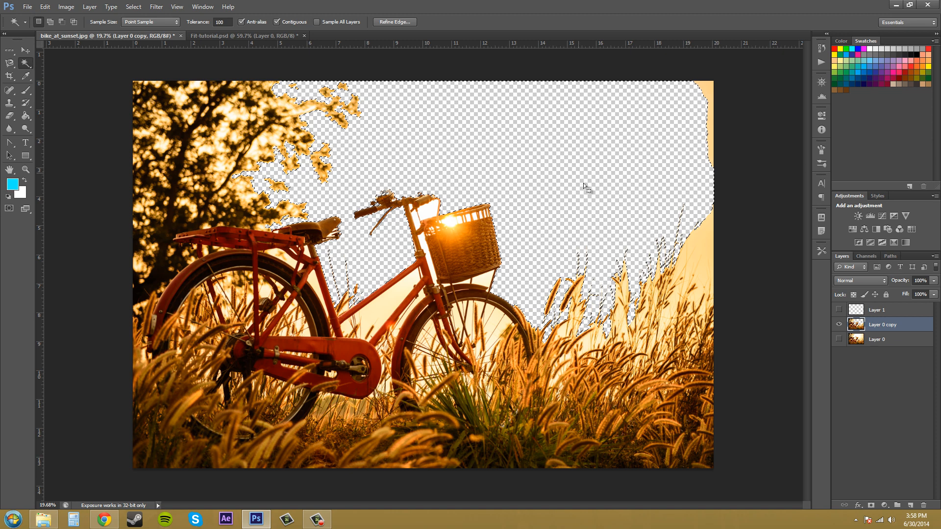
pyautogui.click(171, 240)
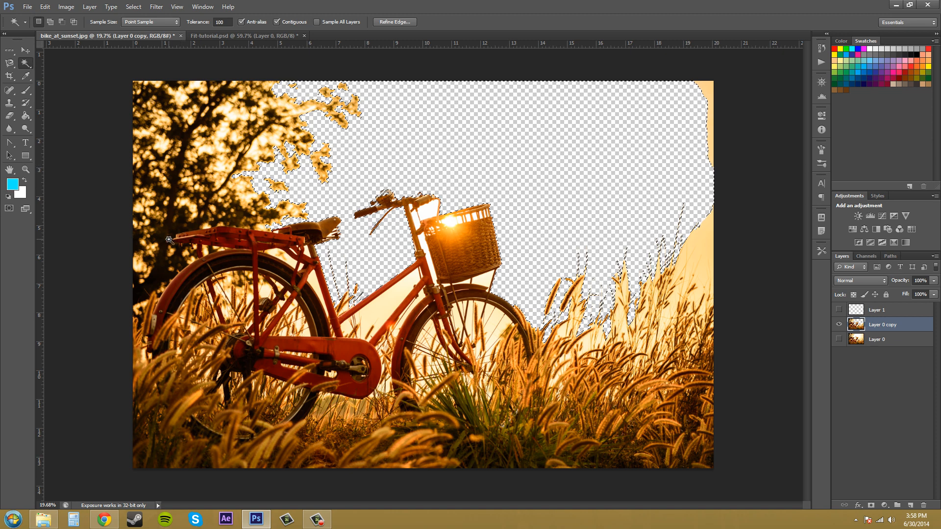